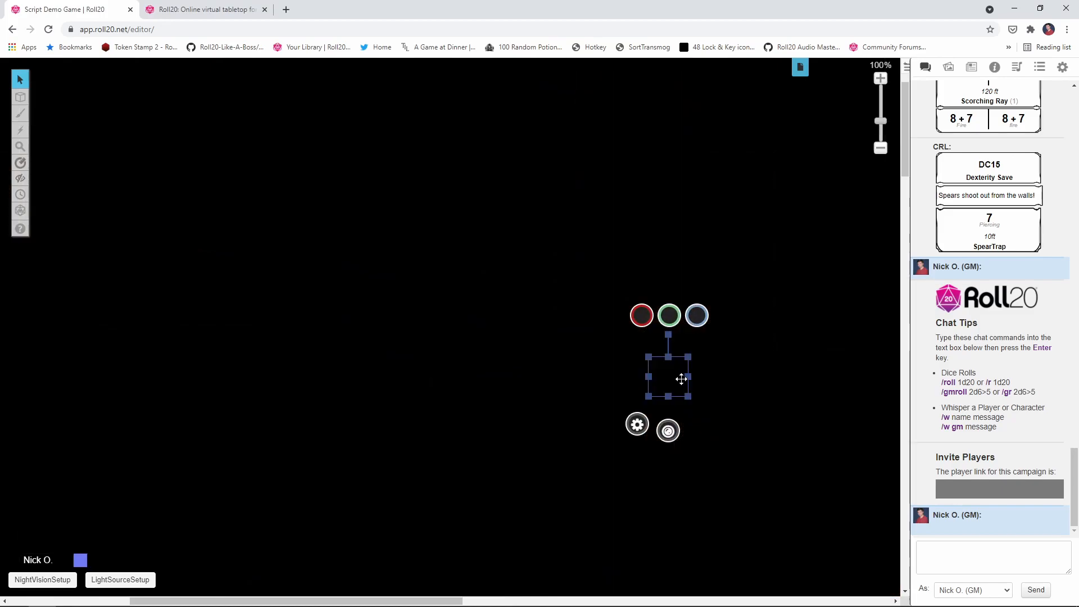
Step: Run NightVisionSetup on the corridor token, then deselect it to reveal the dungeon map
left_click(41, 579)
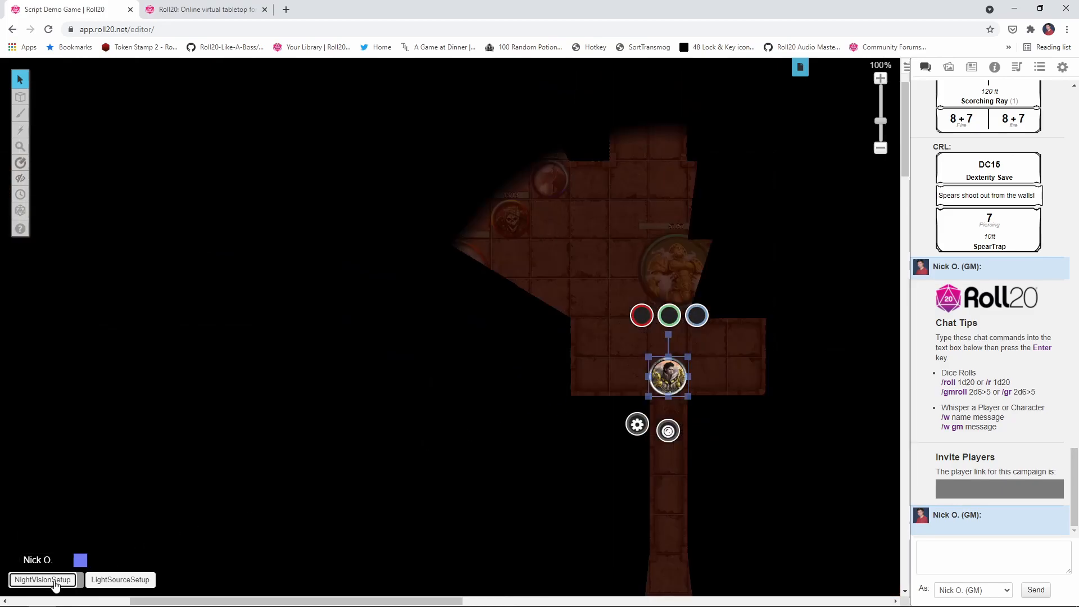
left_click(41, 579)
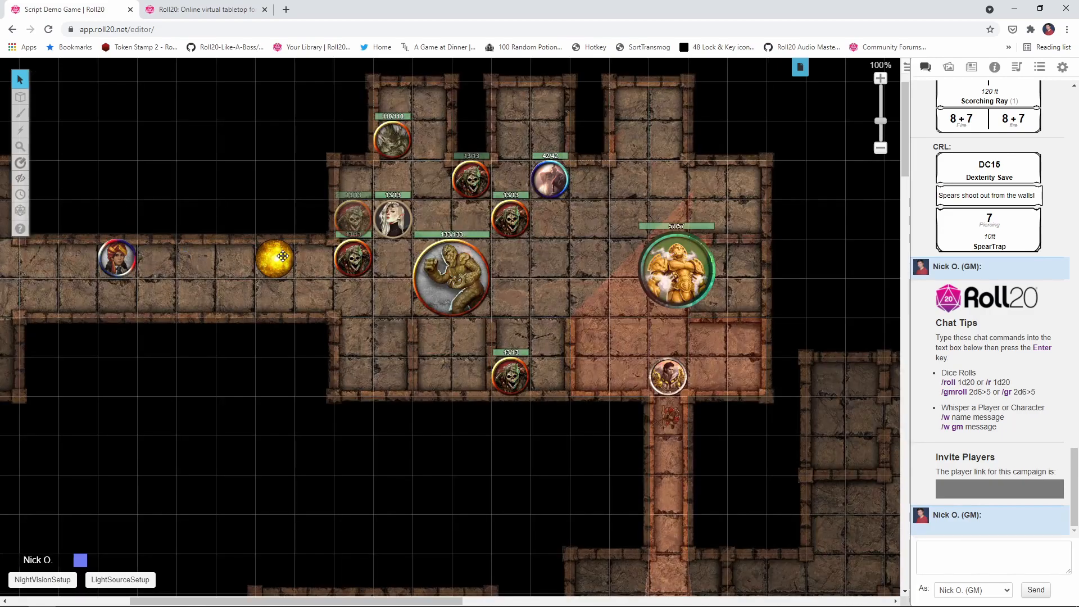
left_click(274, 258)
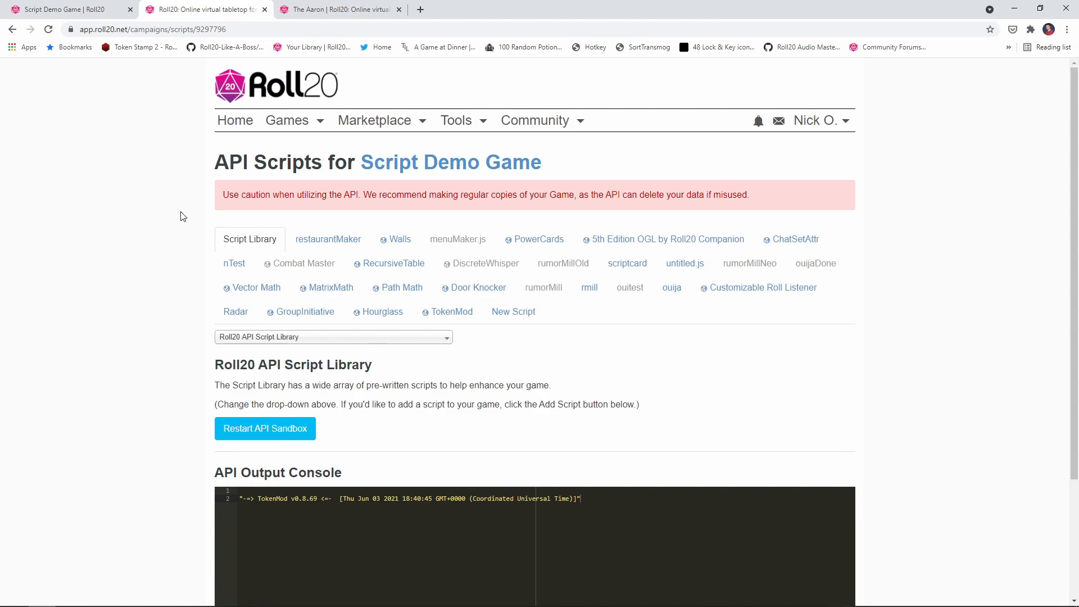
left_click(447, 310)
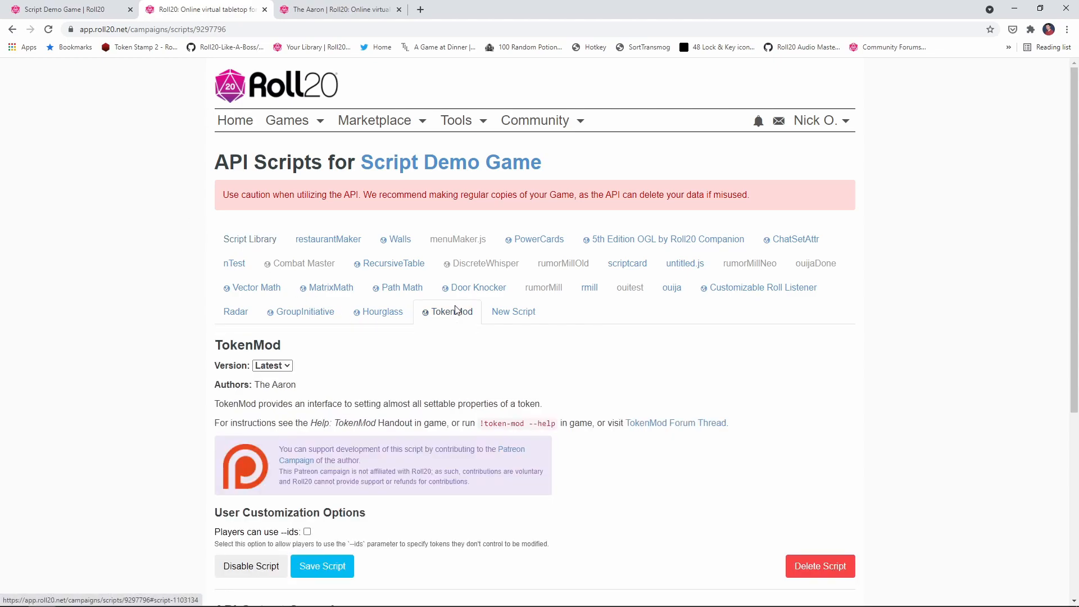
mouse_move(249, 239)
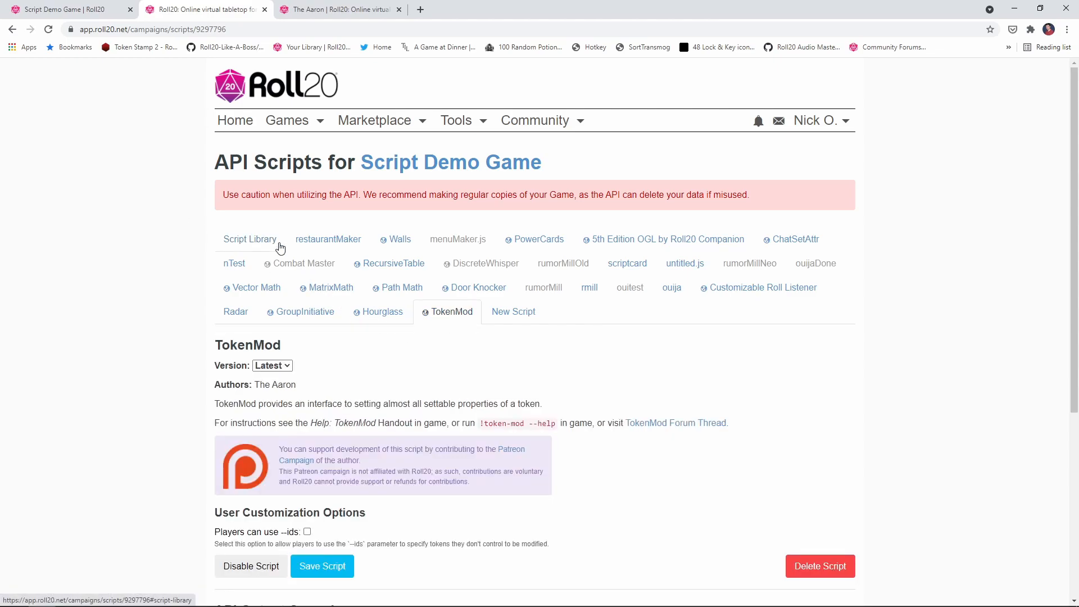
left_click(250, 239)
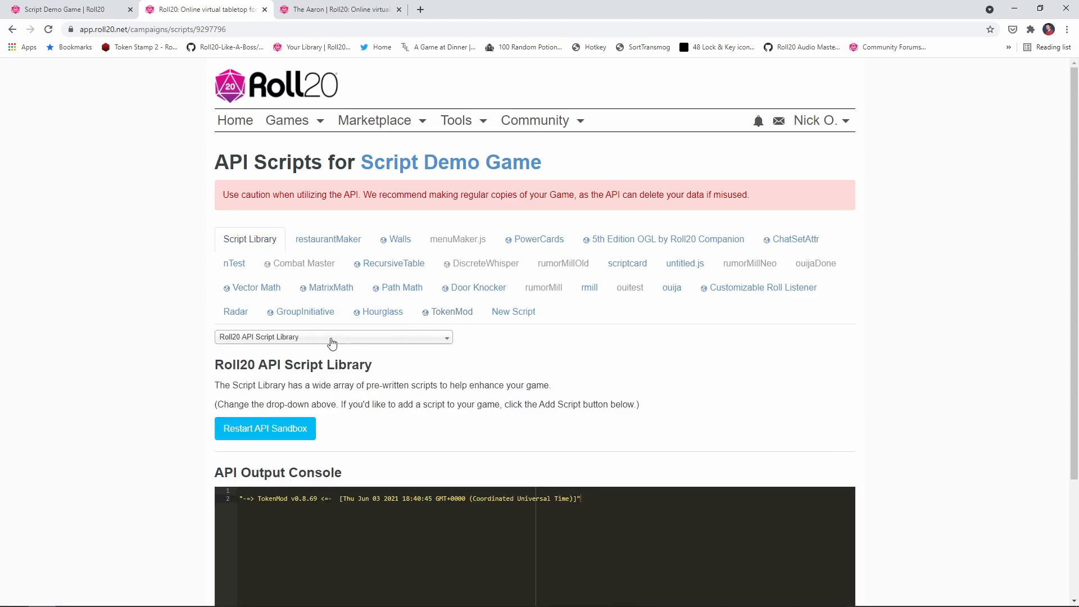
mouse_move(462, 329)
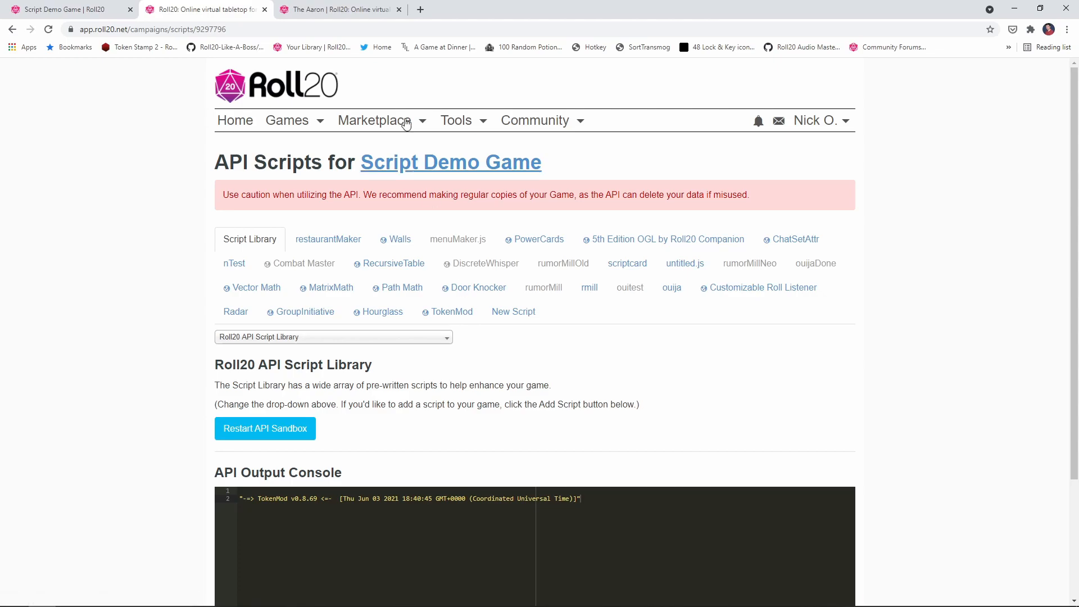
left_click(337, 9)
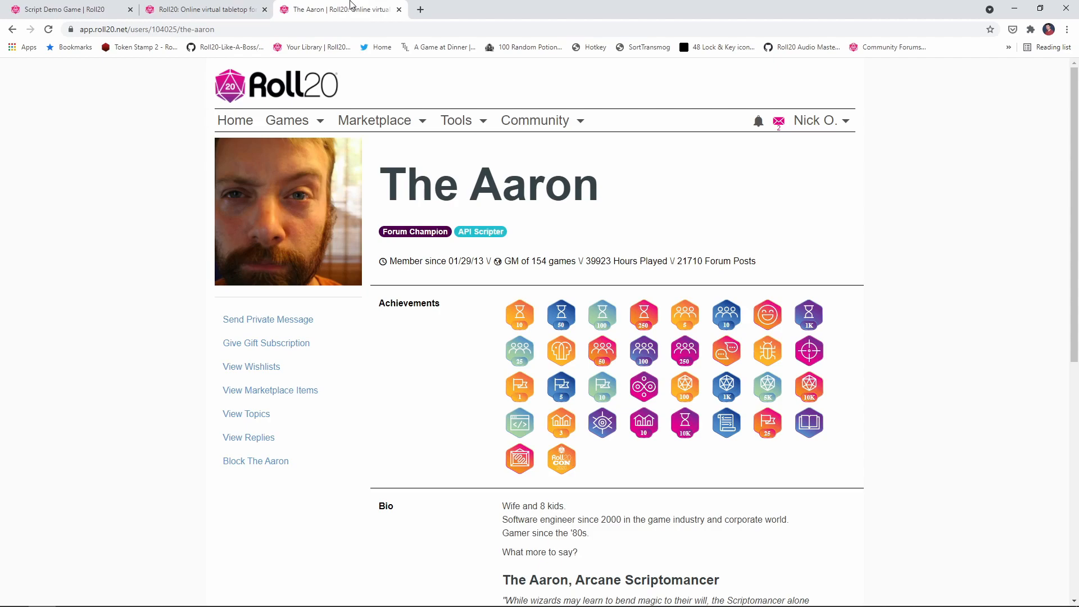
left_click(68, 9)
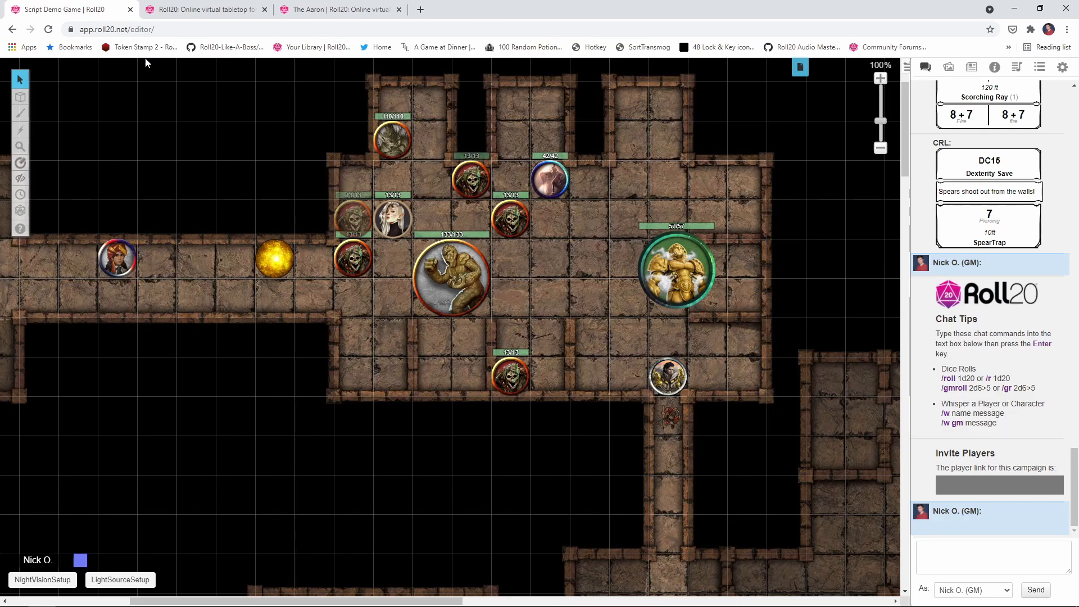
mouse_move(381, 129)
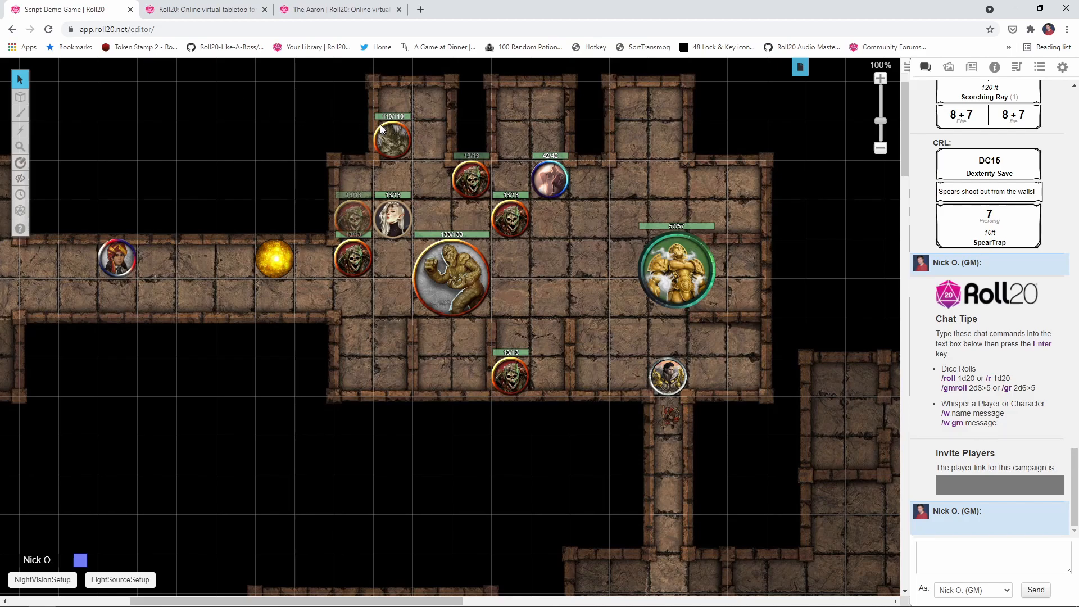
left_click(800, 67)
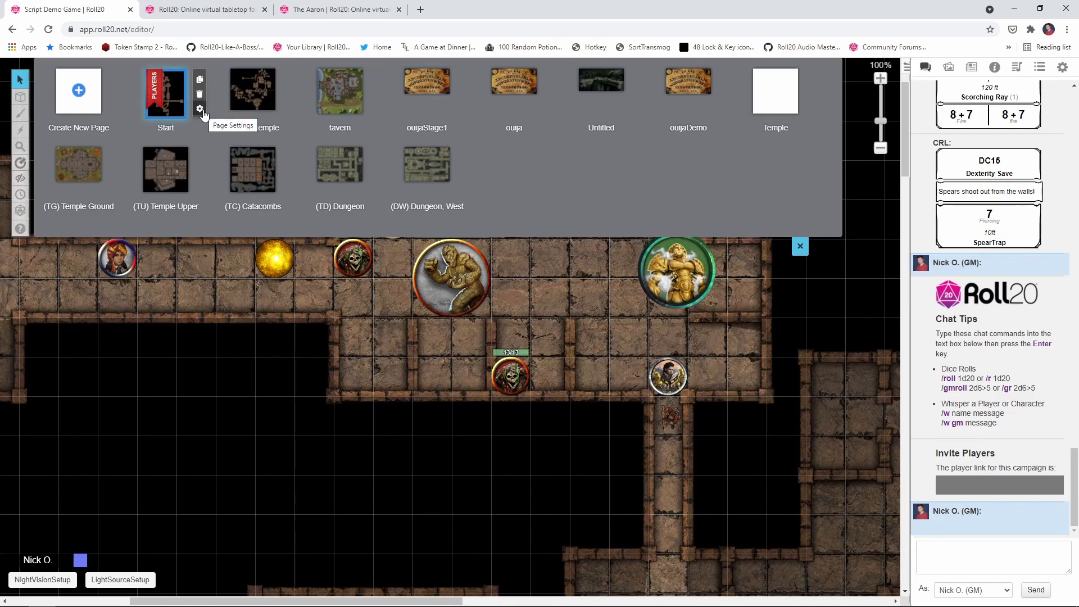
left_click(199, 109)
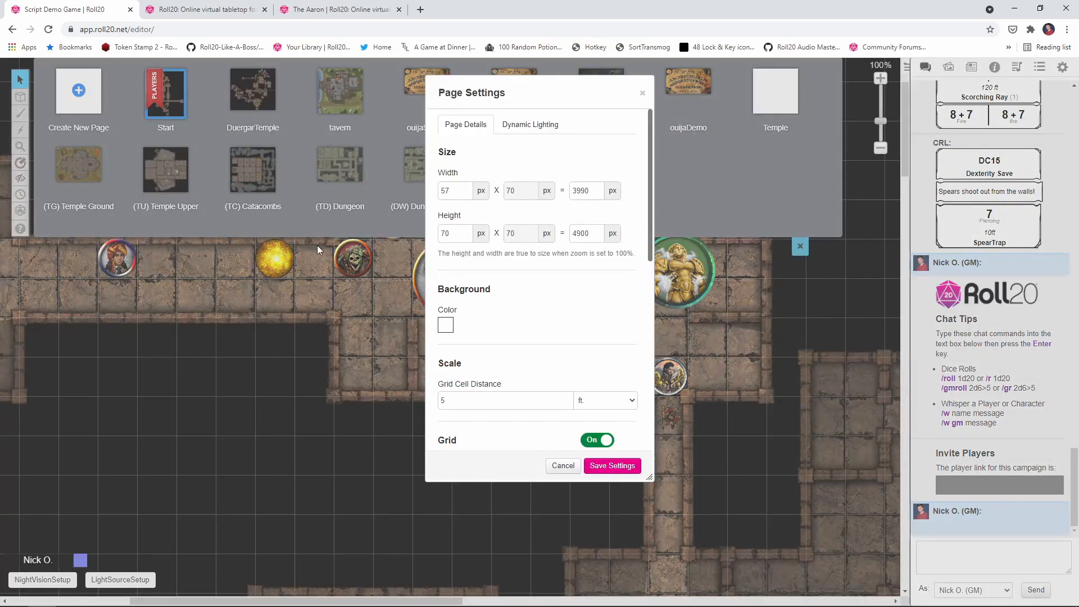
left_click(530, 125)
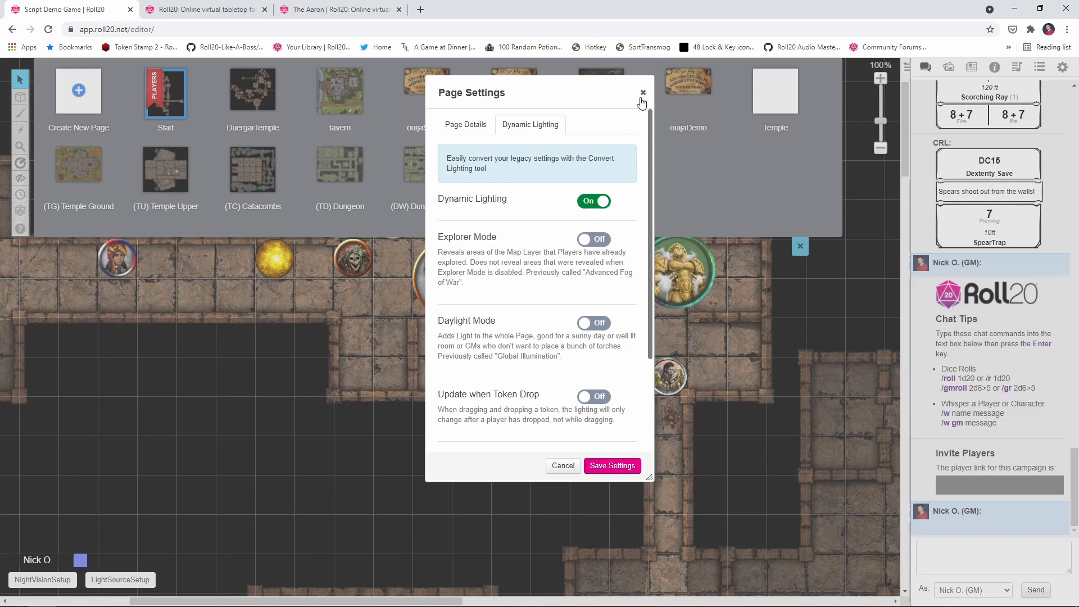
left_click(642, 92)
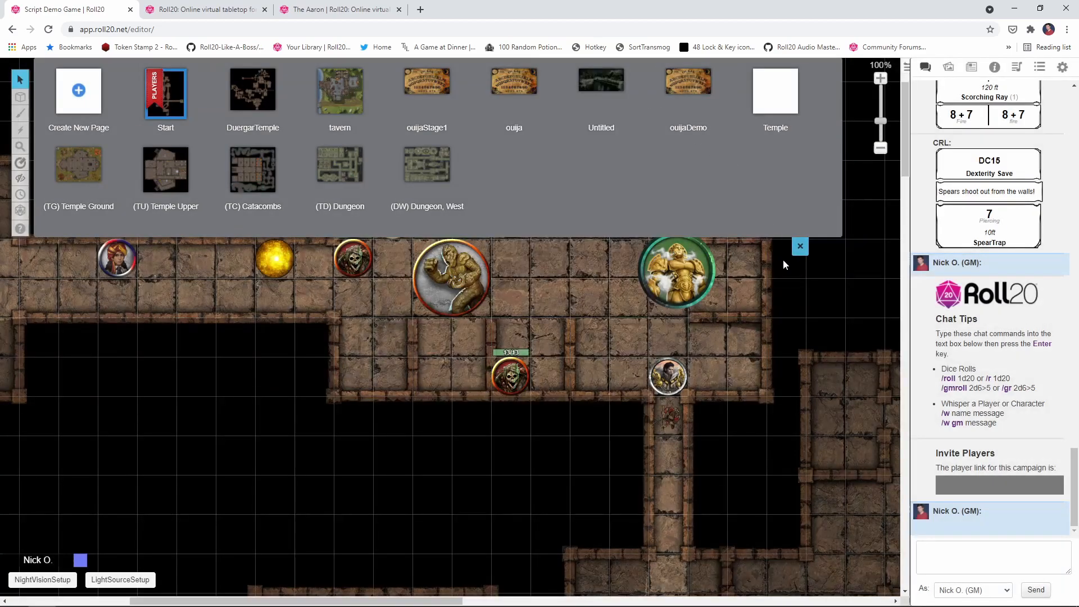
left_click(799, 245)
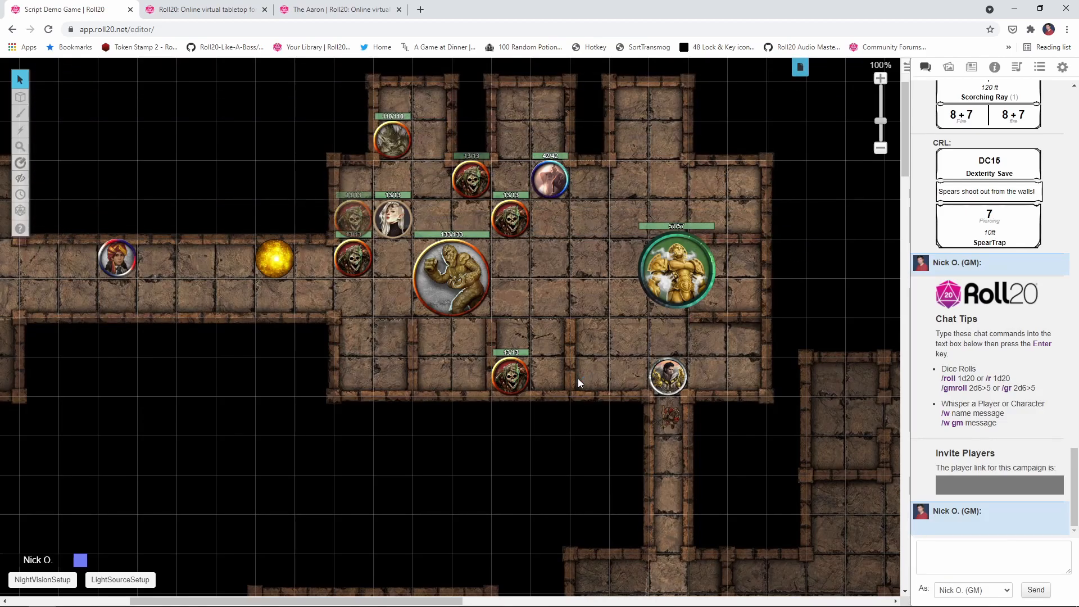
mouse_move(609, 418)
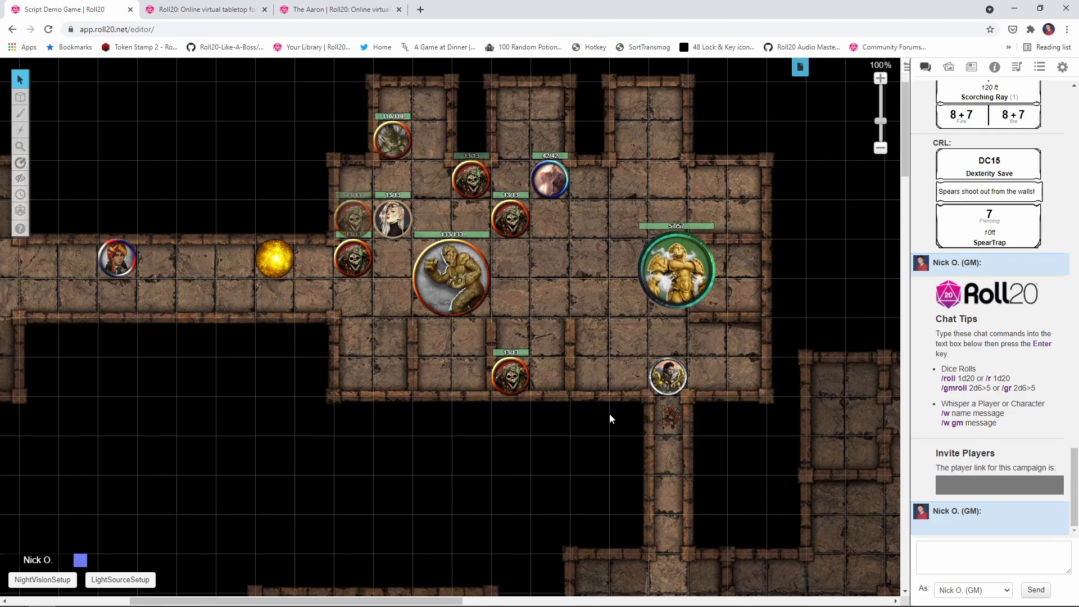
Step: Select the corridor token below the gold warrior and open its Token Settings
left_click(666, 376)
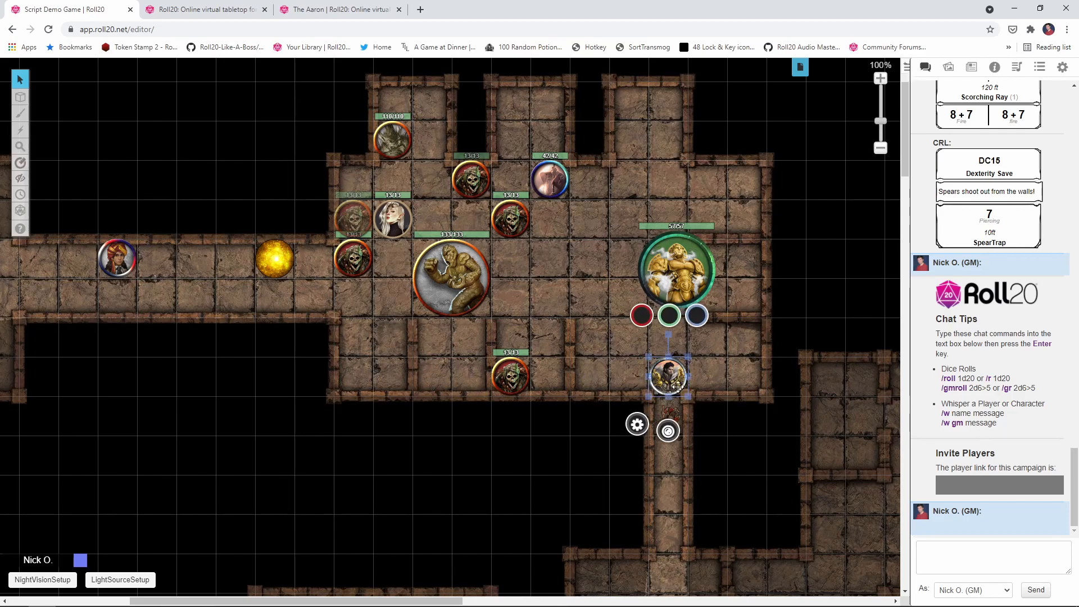
left_click(637, 423)
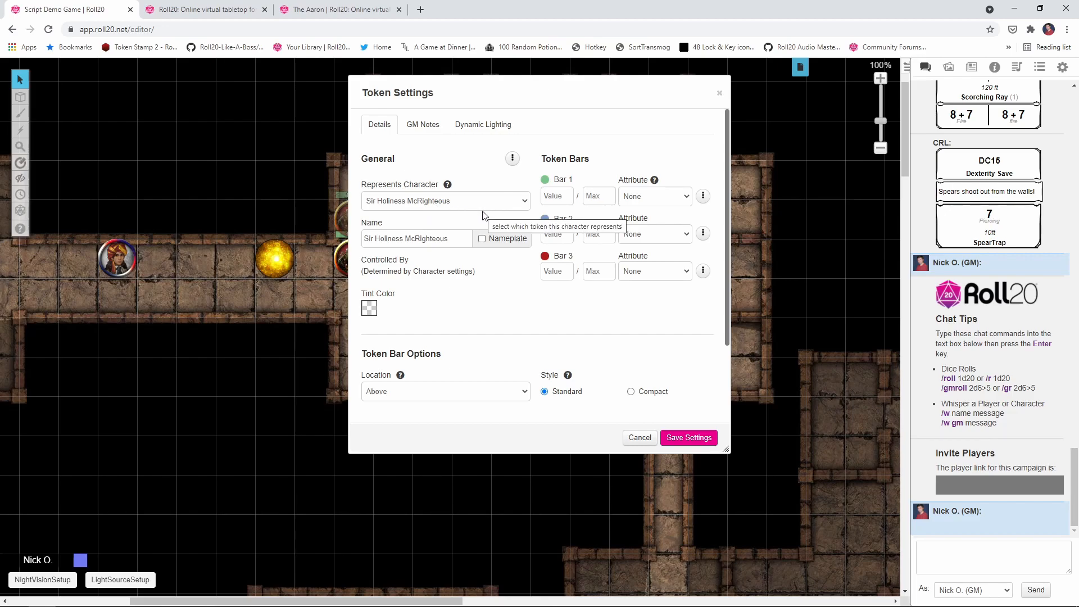
mouse_move(516, 224)
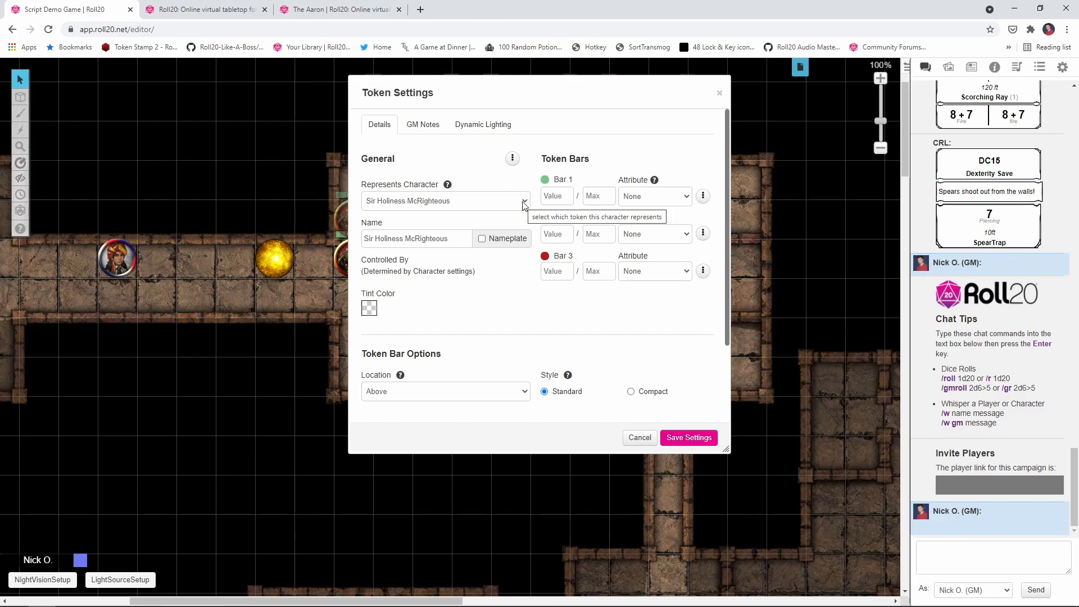
mouse_move(522, 204)
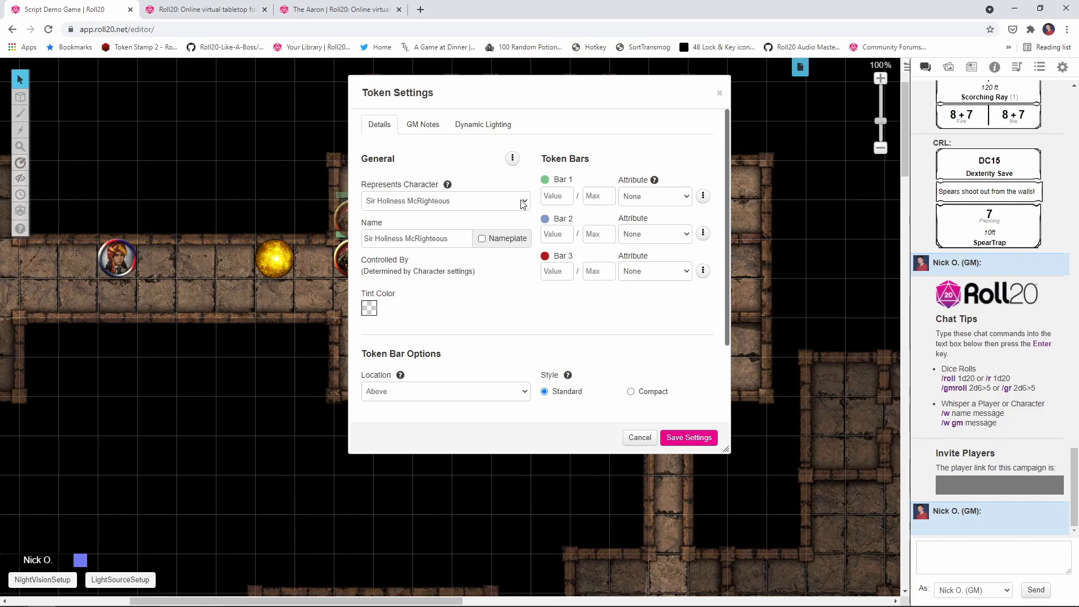
mouse_move(523, 202)
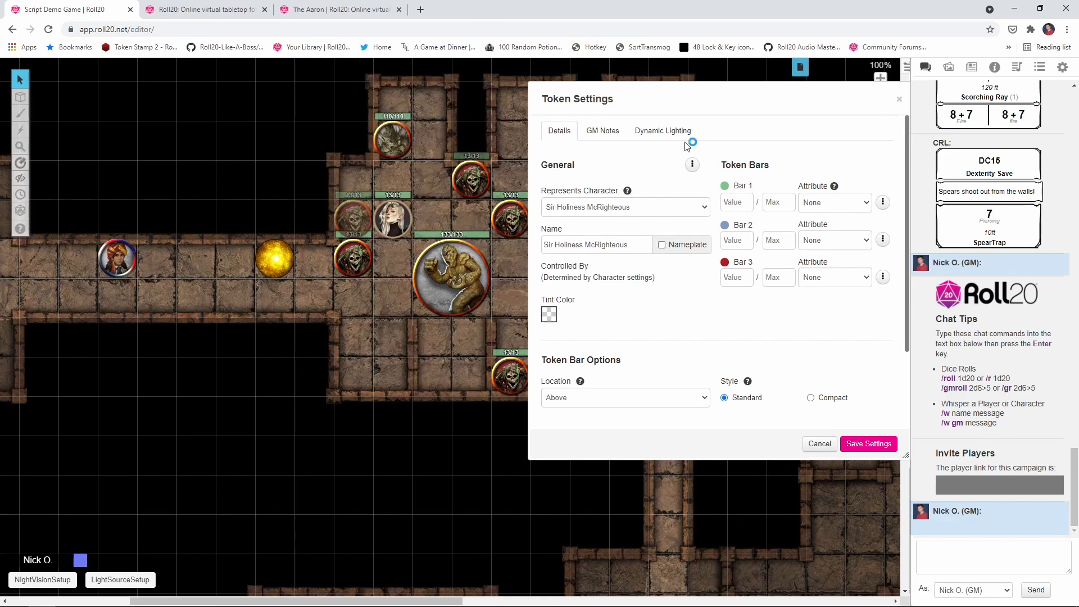
Step: Show the Dynamic Lighting tab with vision and light emission switched off
left_click(661, 131)
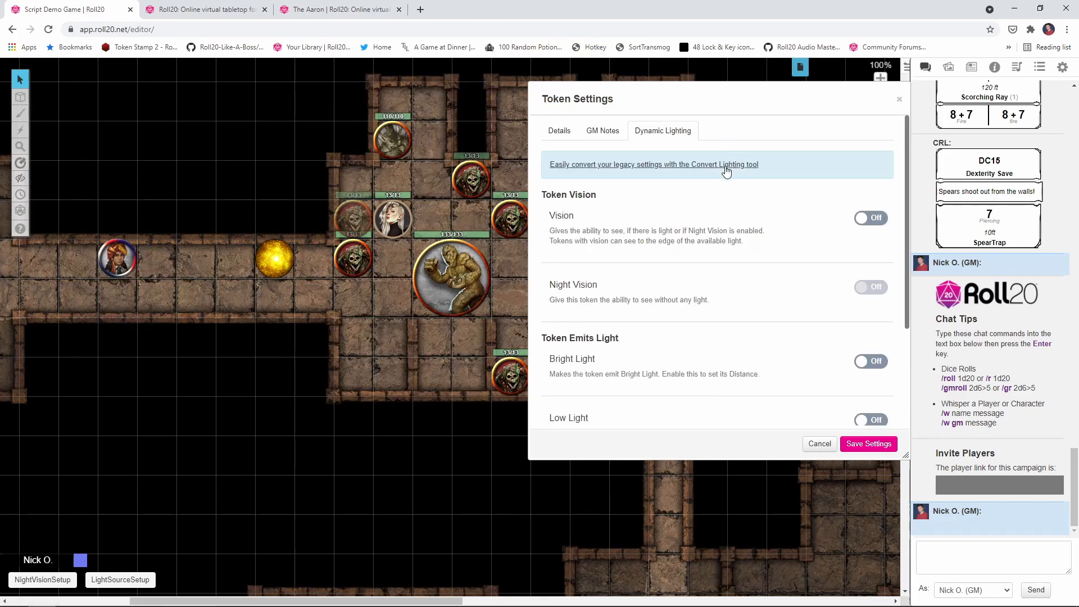
mouse_move(851, 287)
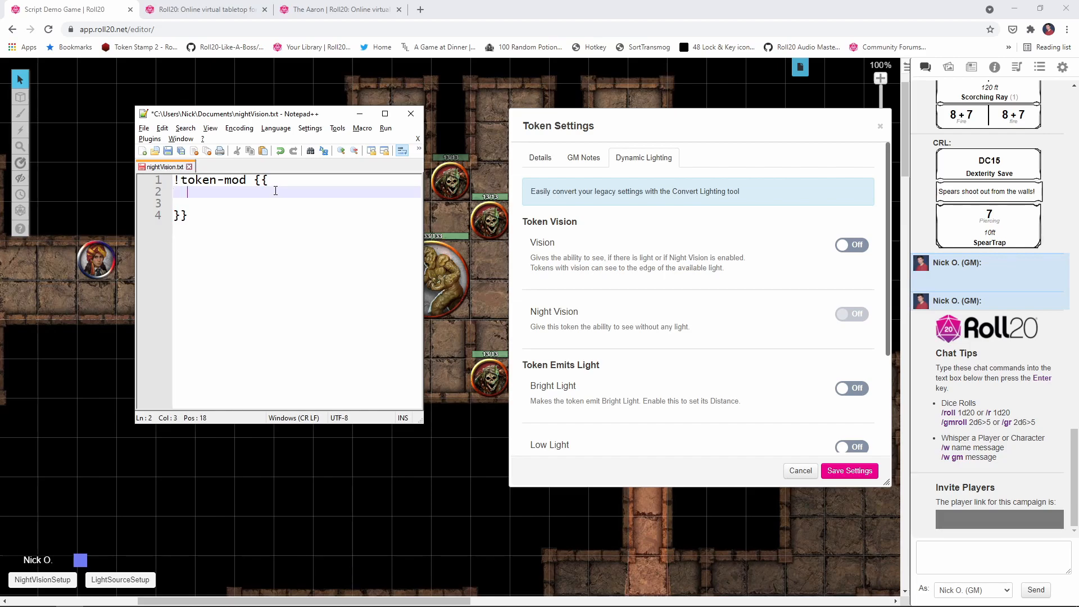
Step: Write --set and bright_vision|on in the command, checking Roll20's vision toggle
type("--set")
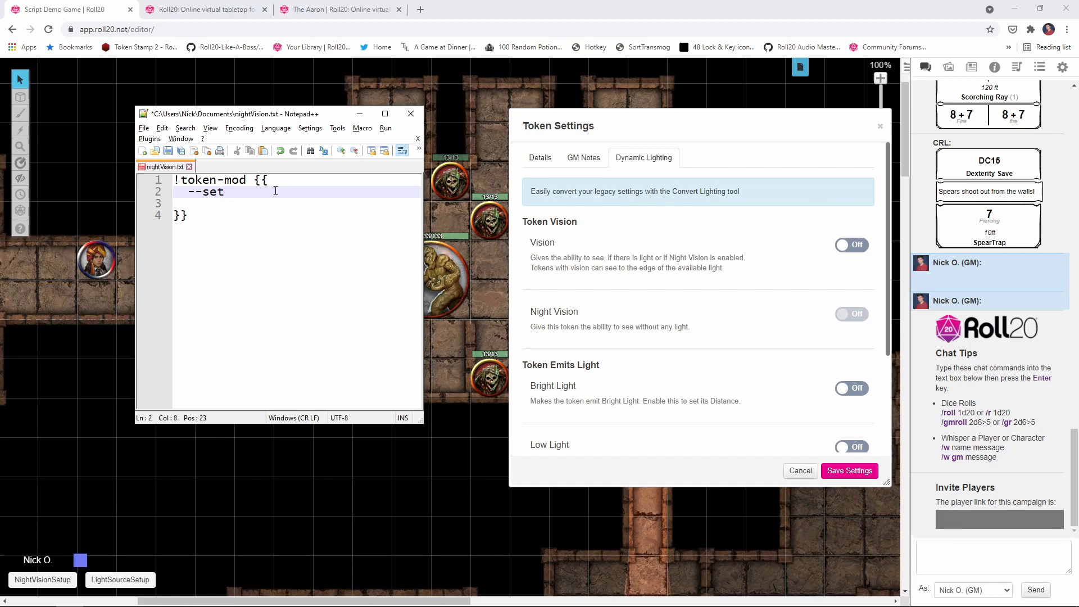
key("Enter")
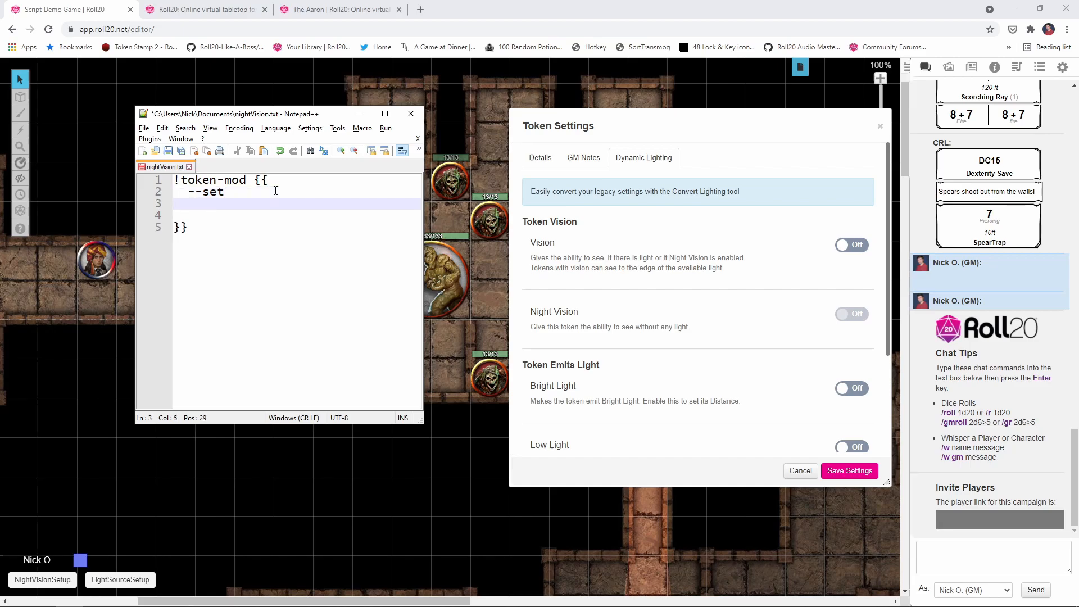
type("bright")
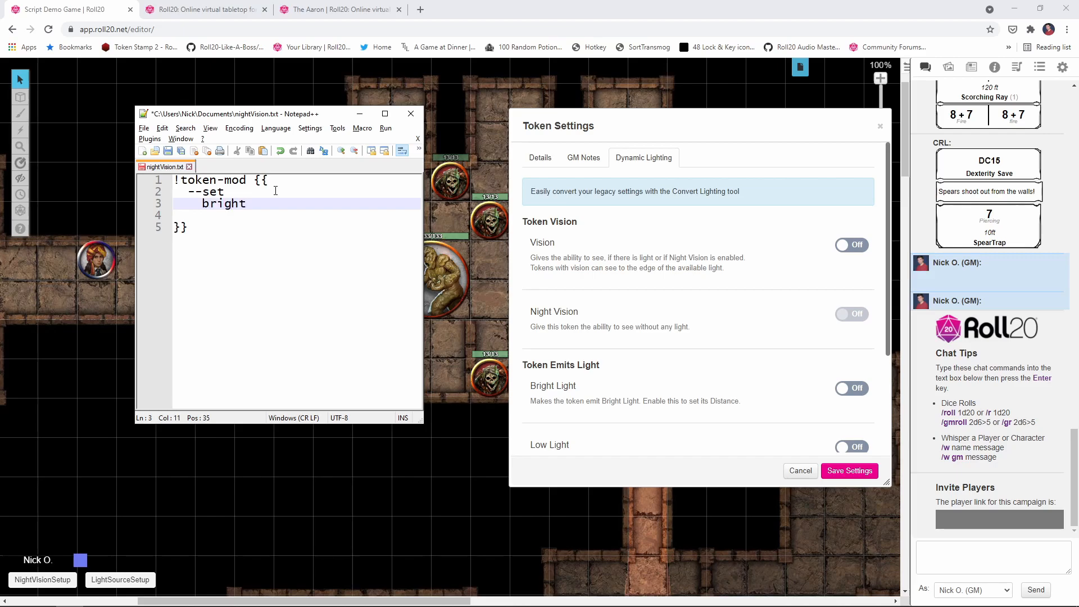
type("_vision")
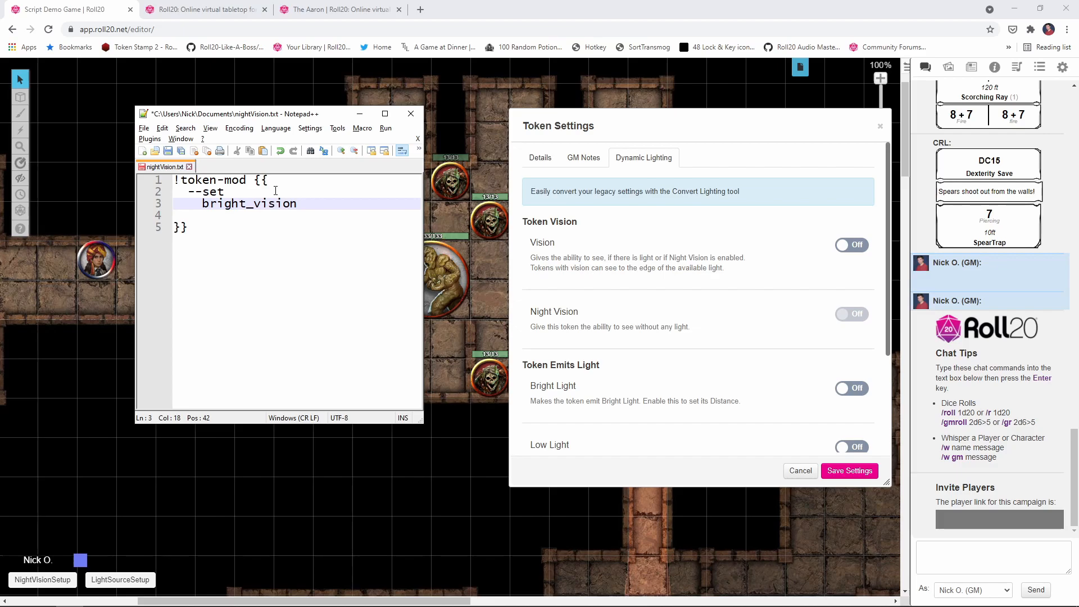
type("|on")
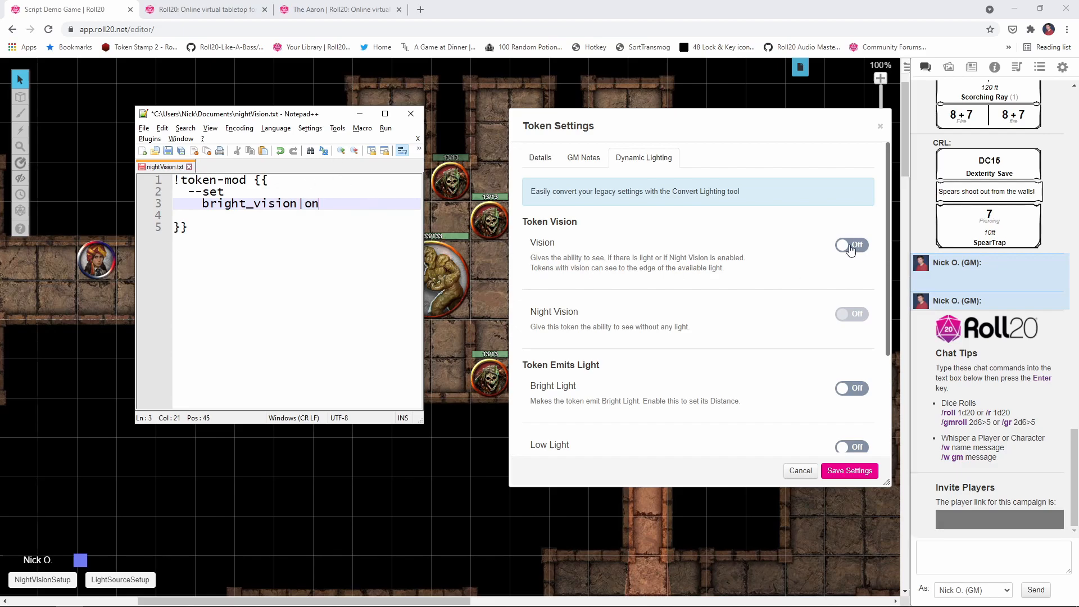
left_click(851, 245)
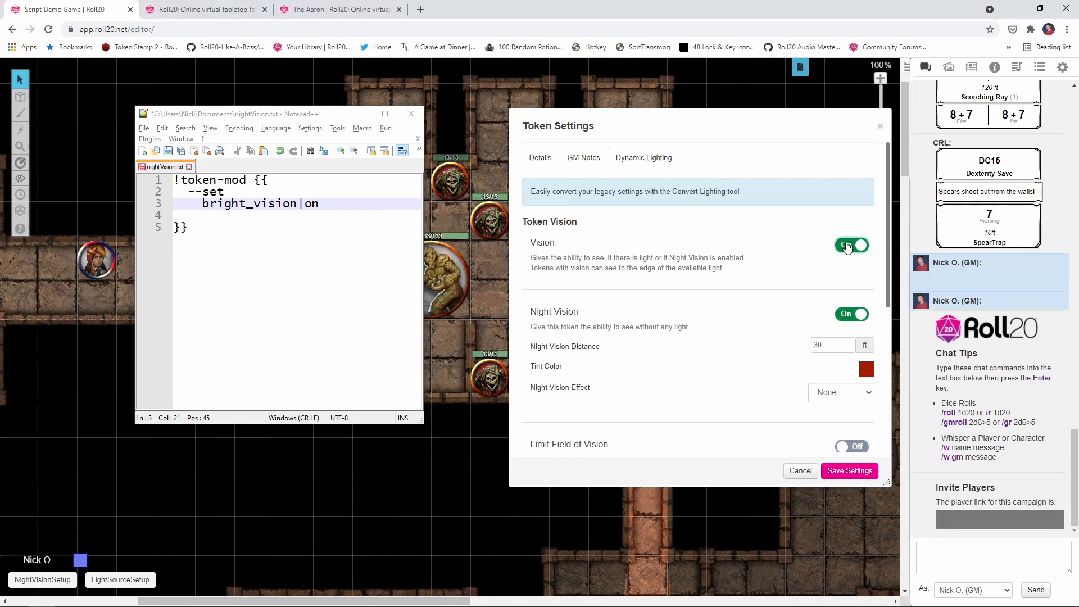
left_click(851, 245)
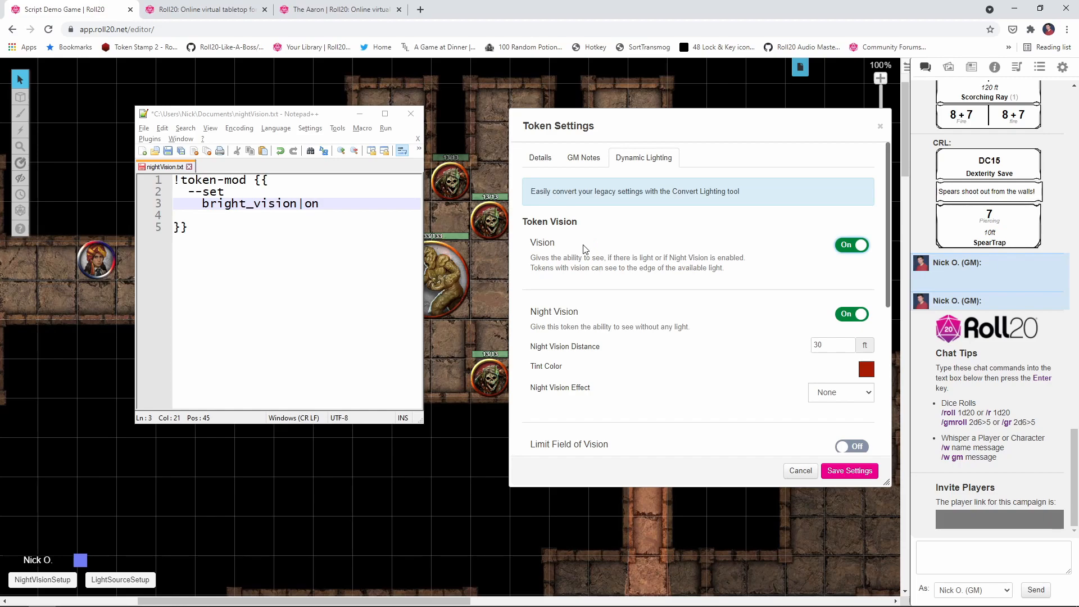
mouse_move(572, 248)
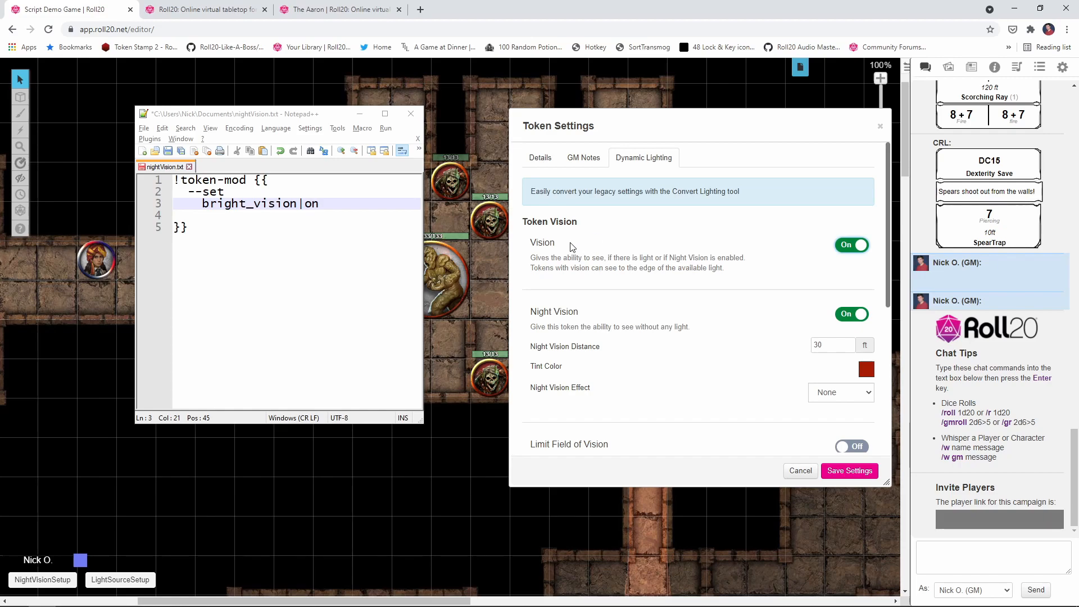
mouse_move(817, 313)
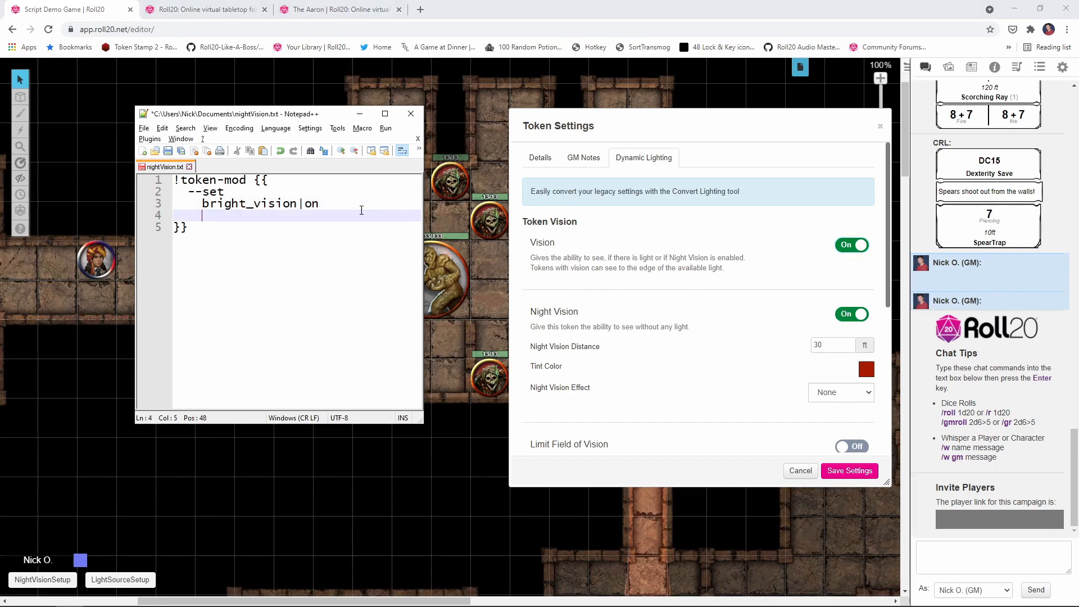
Step: Add night_vision|on on its own line, followed by a new line
type("night")
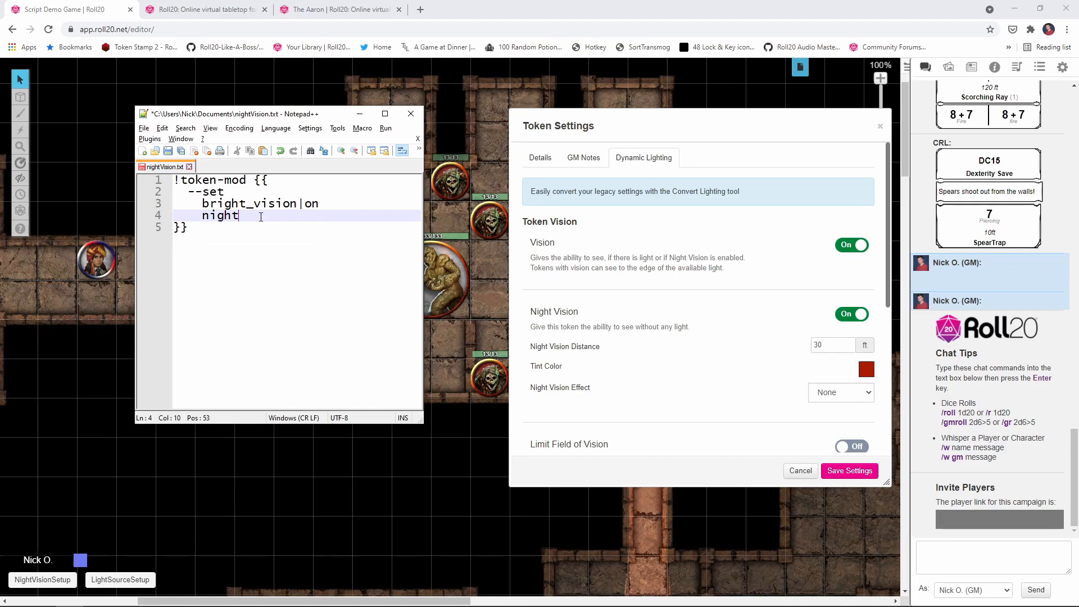
type("_visio")
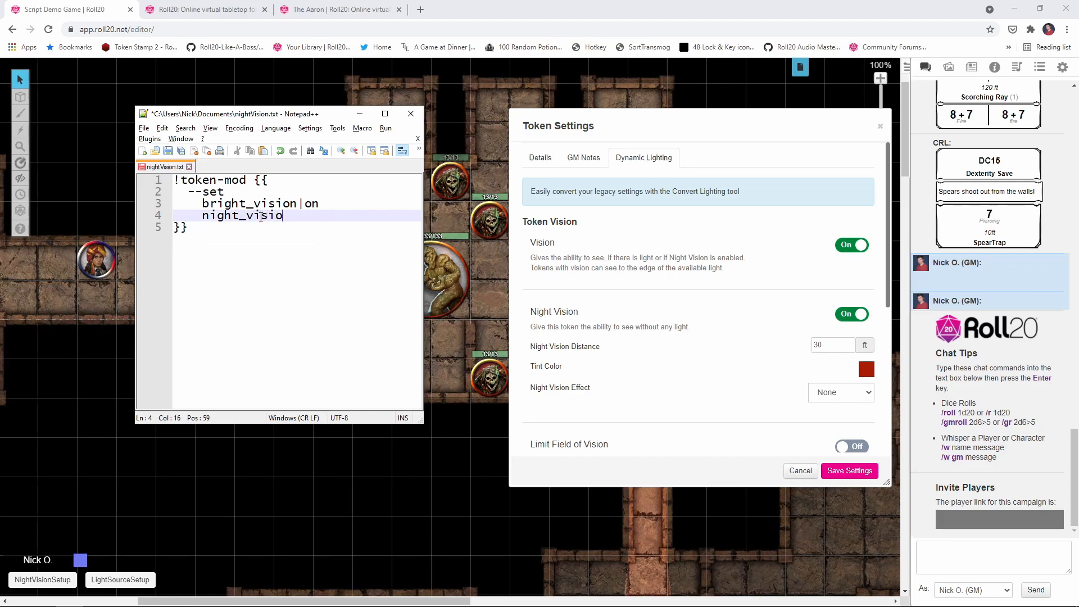
type("n|on")
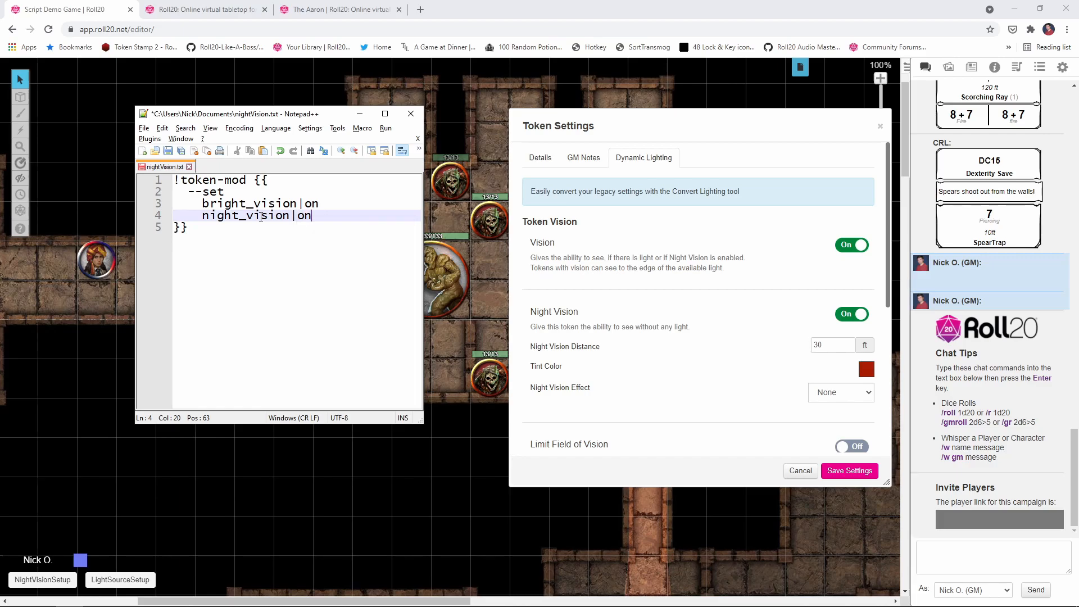
key("enter")
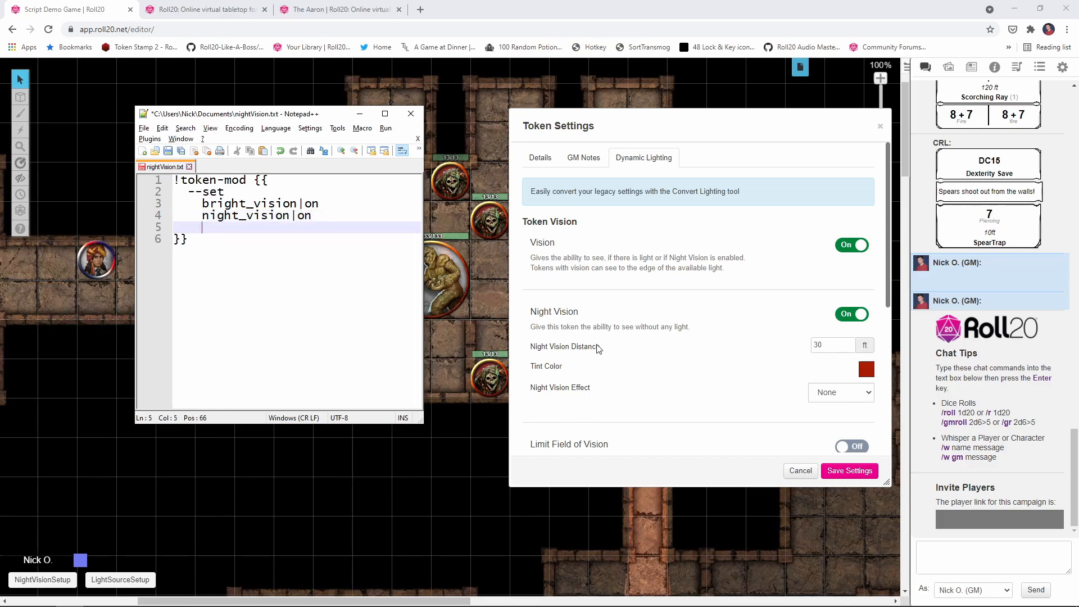
mouse_move(768, 362)
type("night_vision_dista")
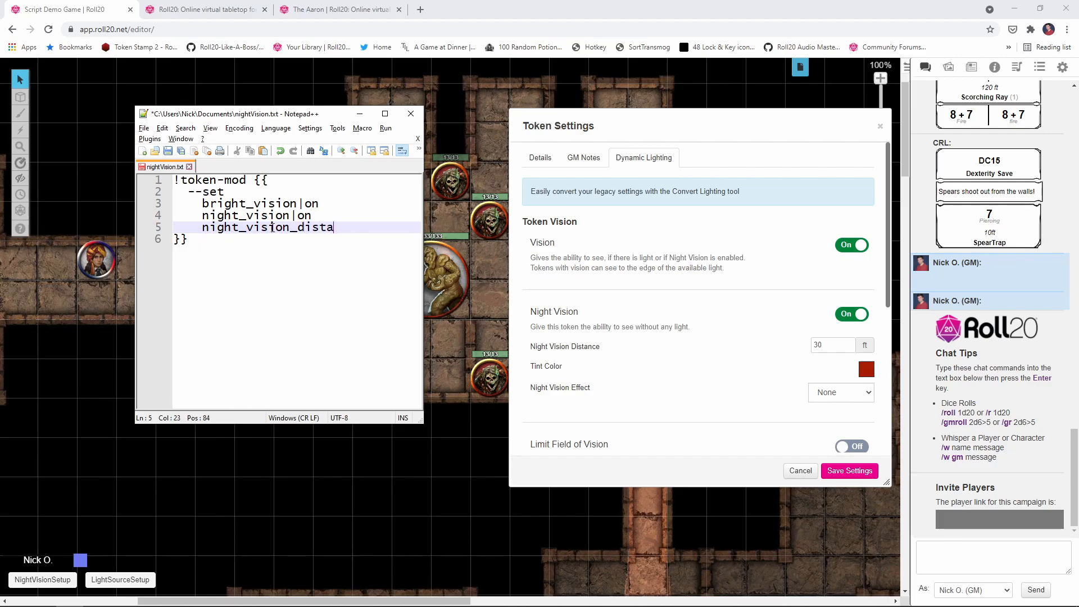
Step: Finish the night_vision_distance line with the value 60
type("nce|")
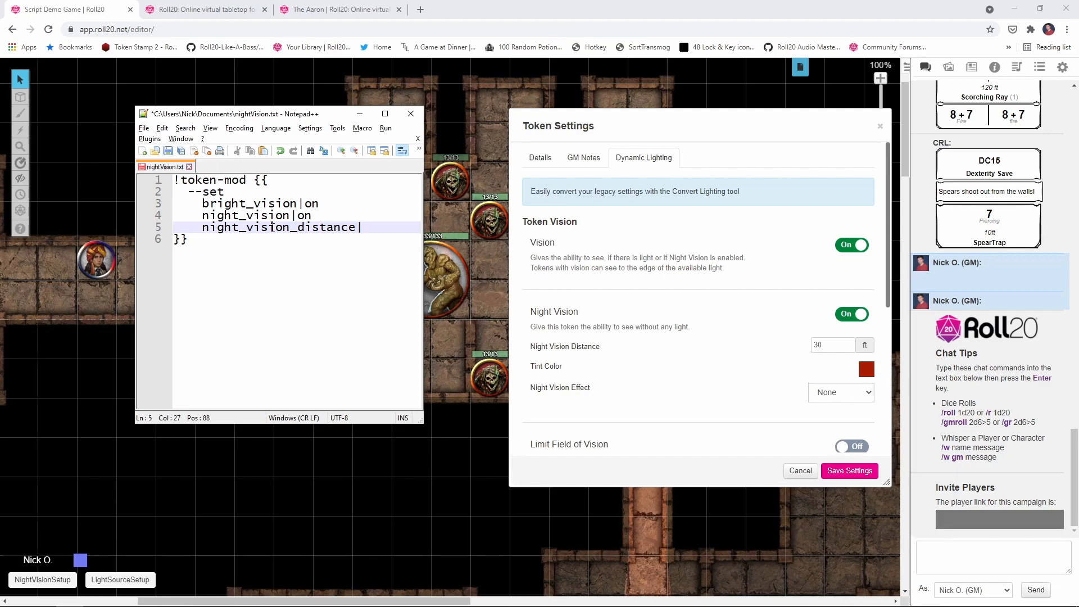
type("60")
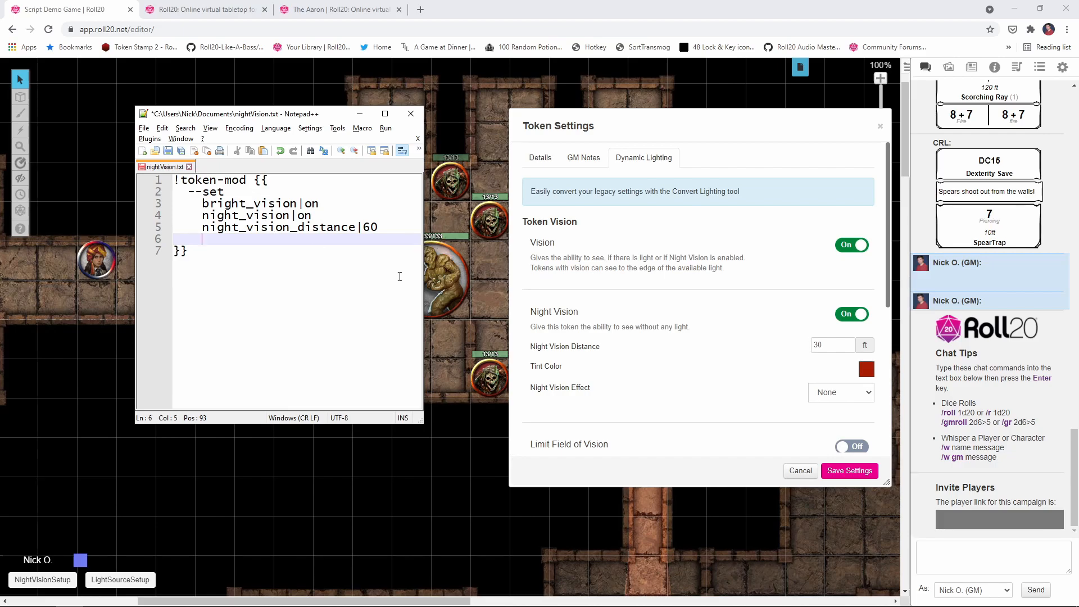
mouse_move(569, 374)
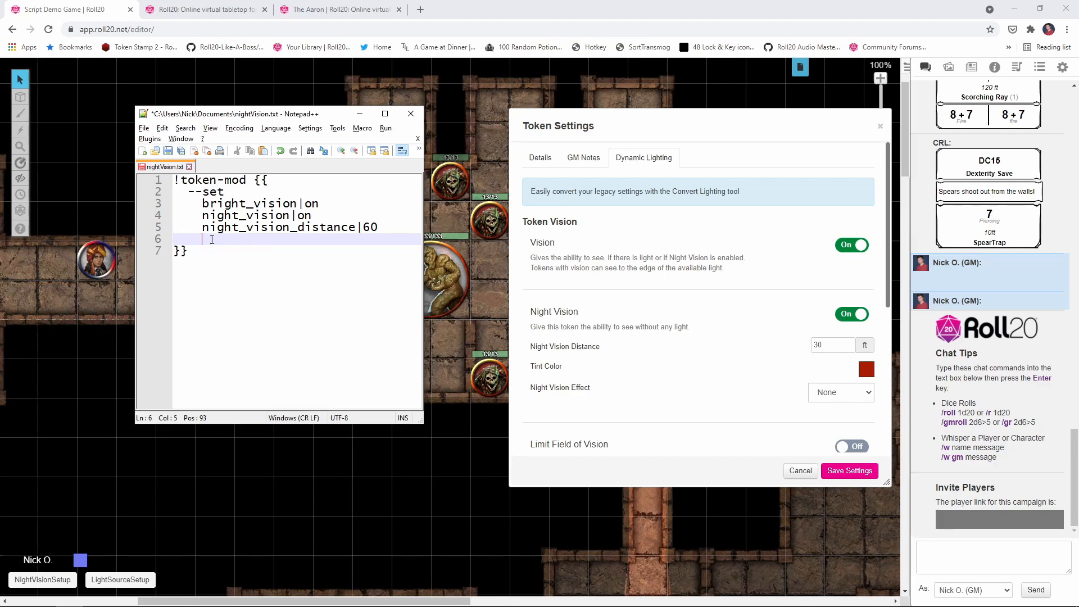
Step: Start the night_vision_tint|#a61c00 line while checking Roll20's Tint Color picker
type("night_vision_tint")
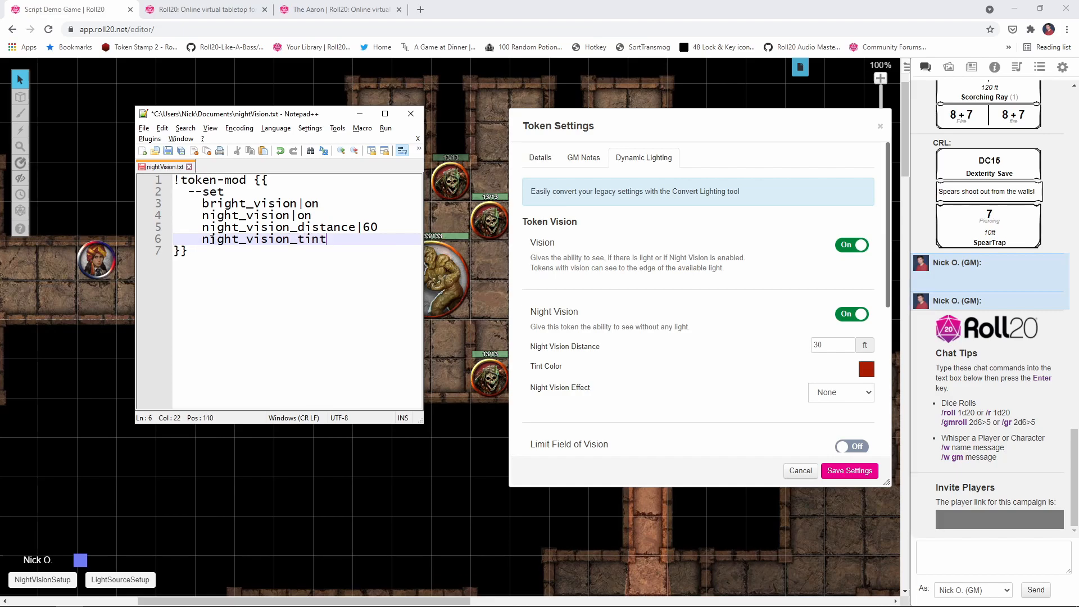
type("|")
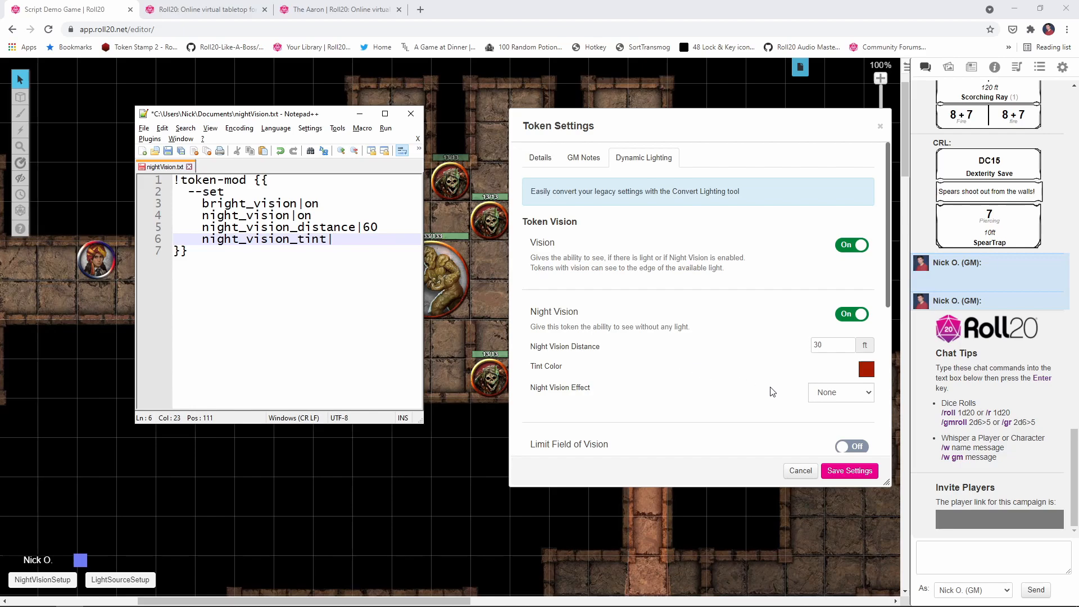
left_click(865, 370)
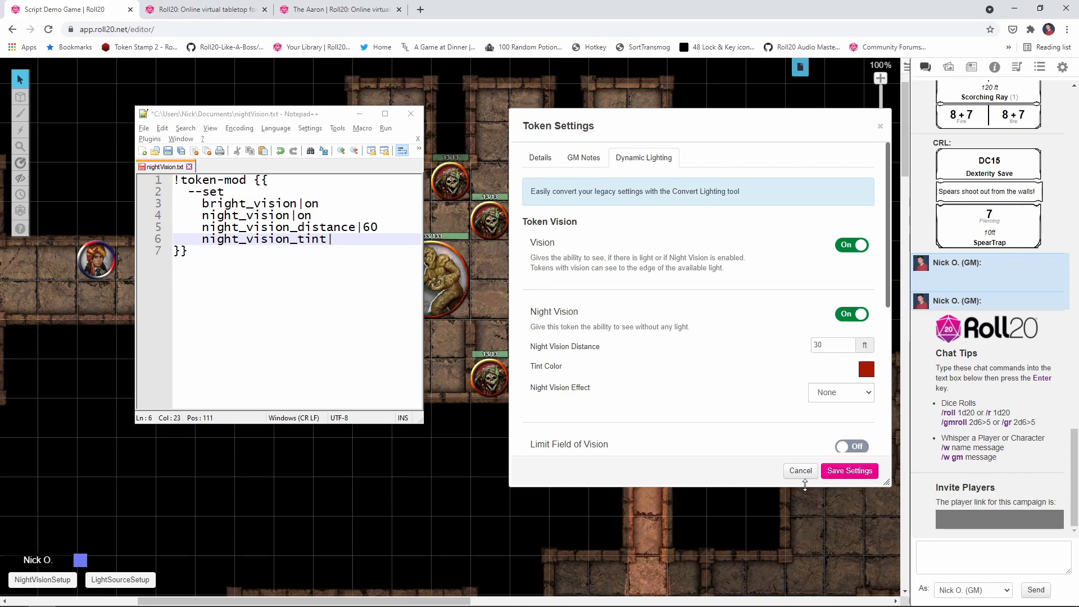
left_click(865, 370)
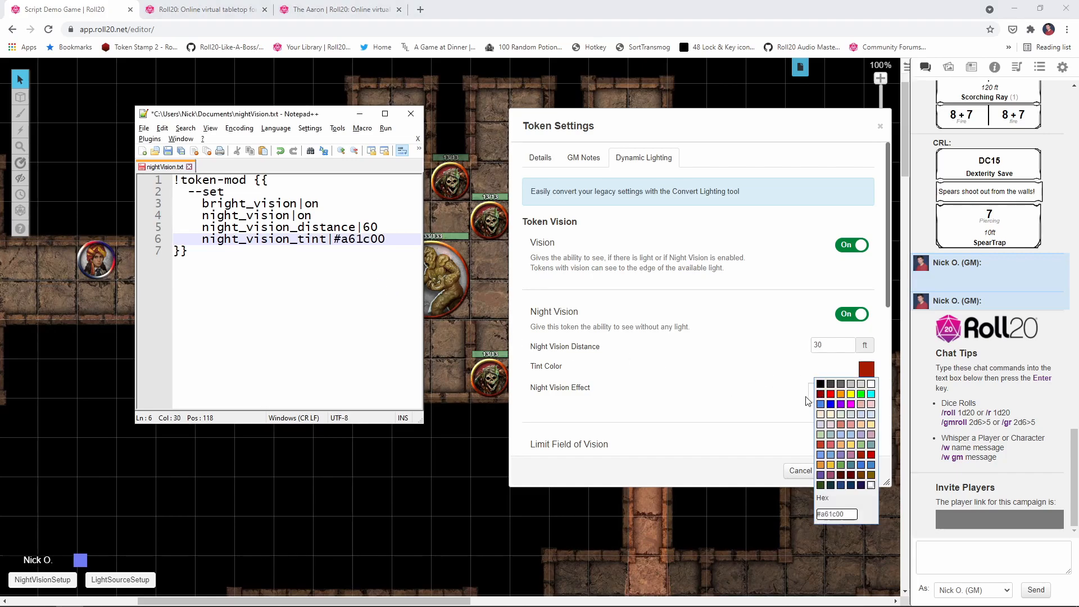
left_click(860, 394)
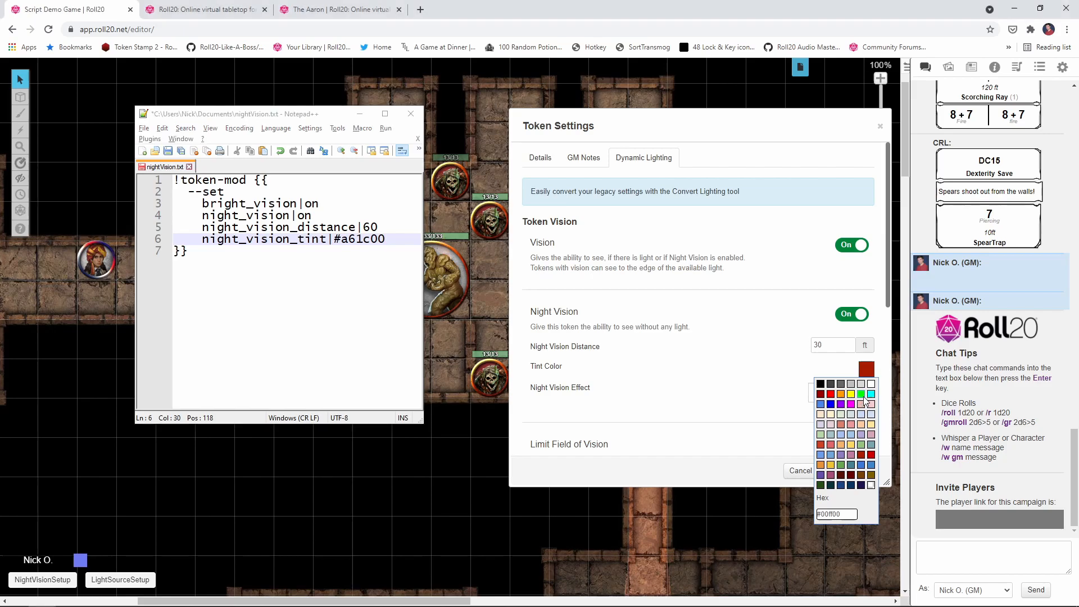
left_click(860, 394)
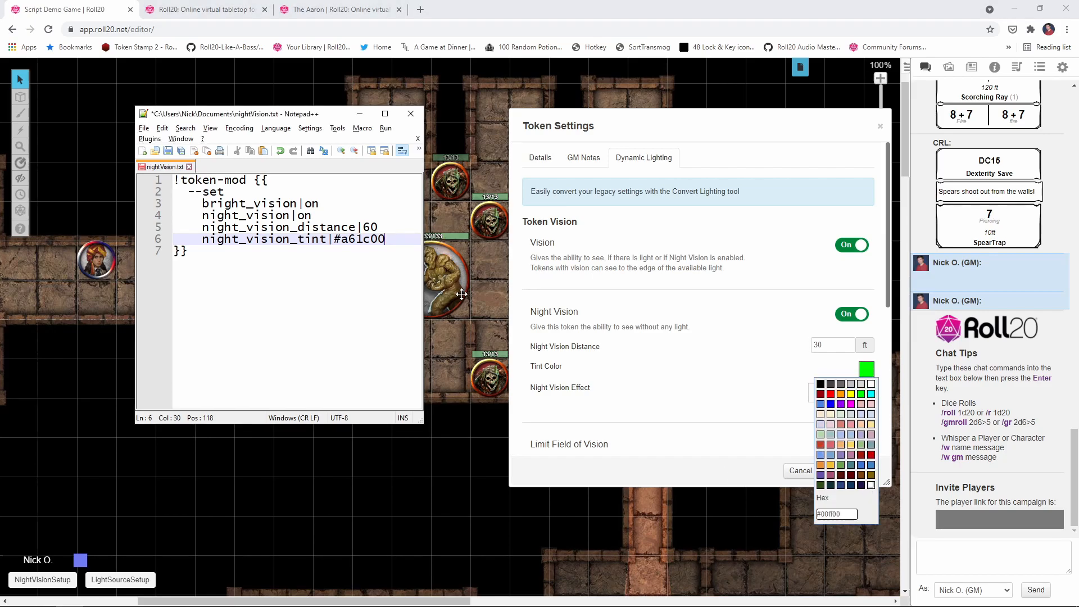
Step: Check the Night Vision Effect dropdown, then add night_vision_effect|off and defaulttoken lines
left_click(839, 392)
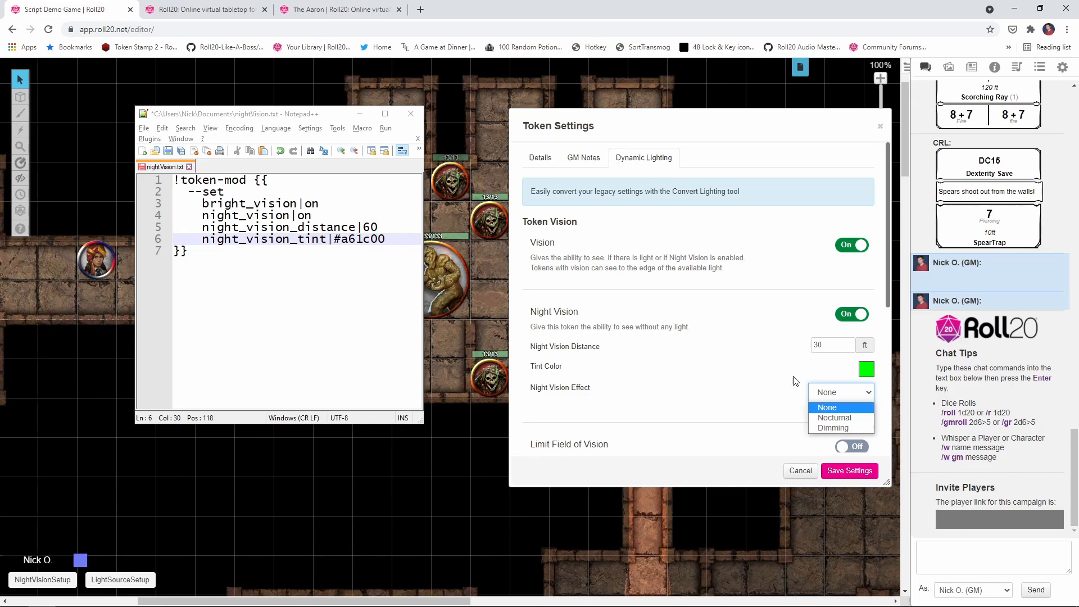
left_click(840, 392)
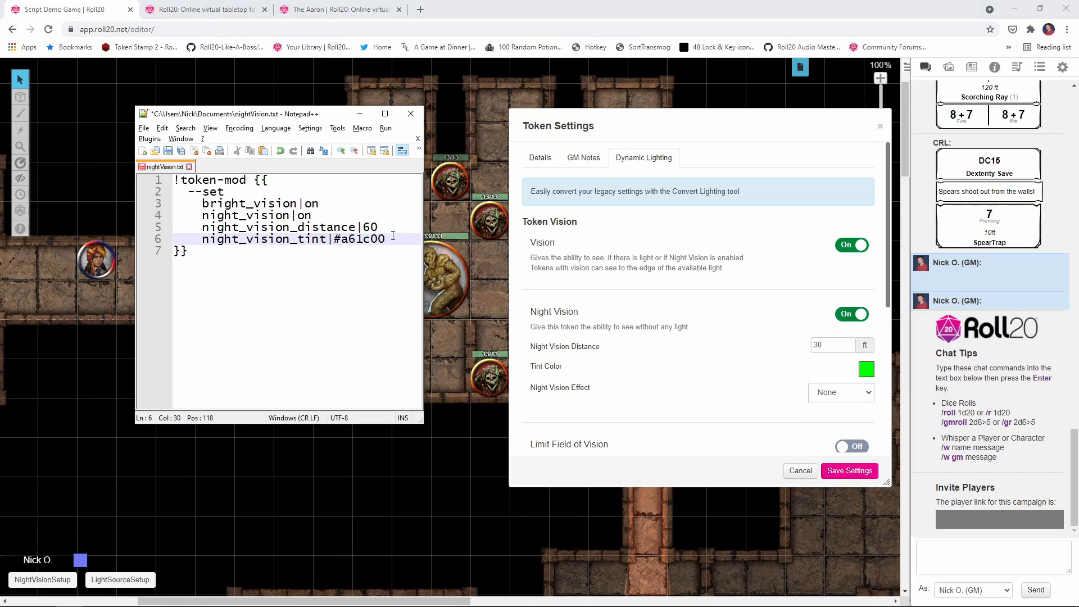
type("night")
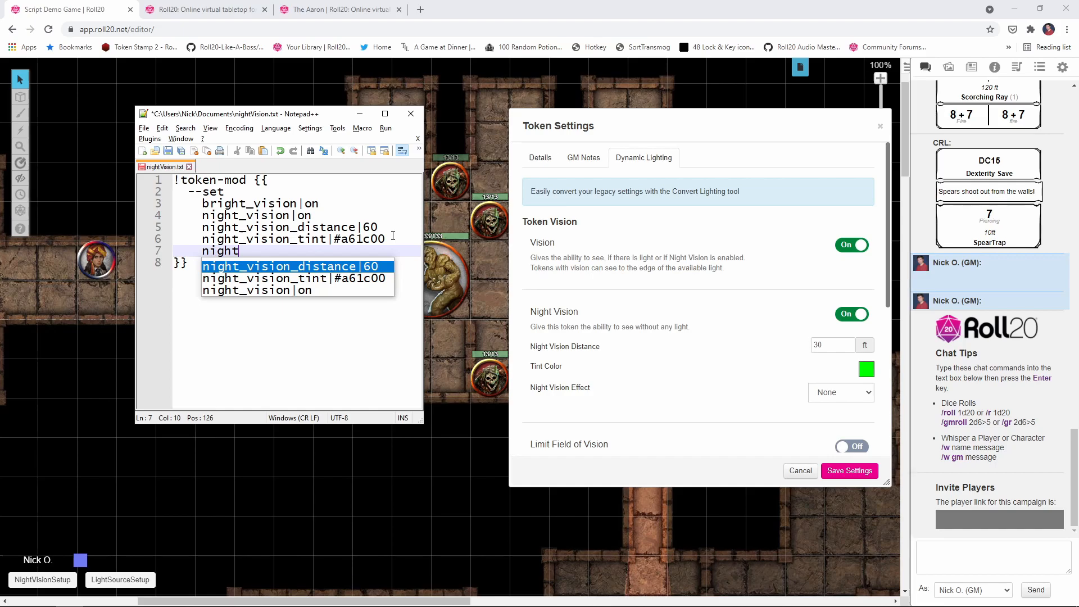
type("_vision_e")
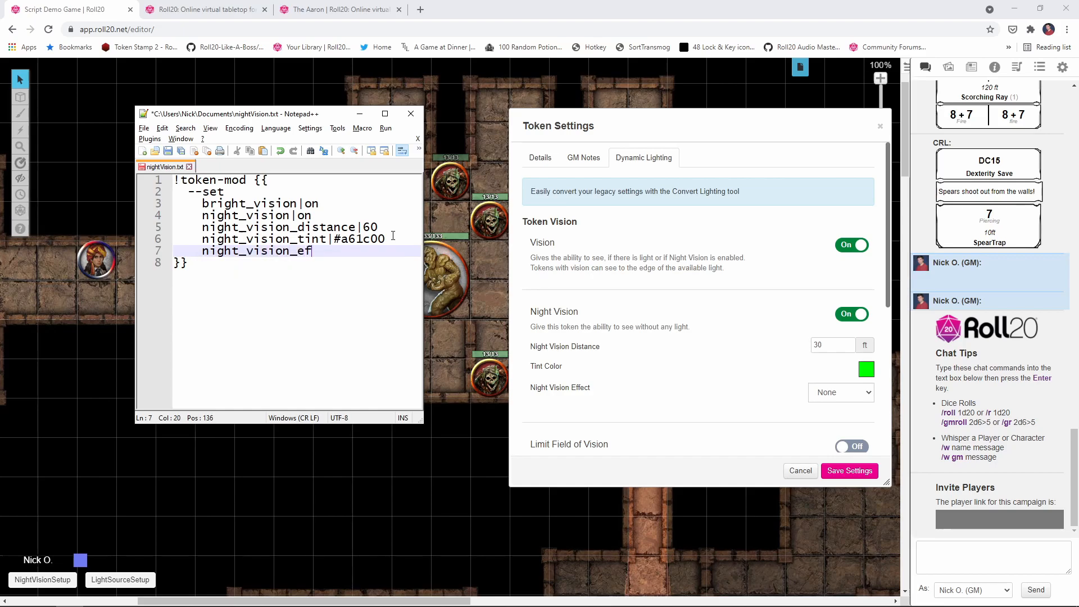
type("fect|")
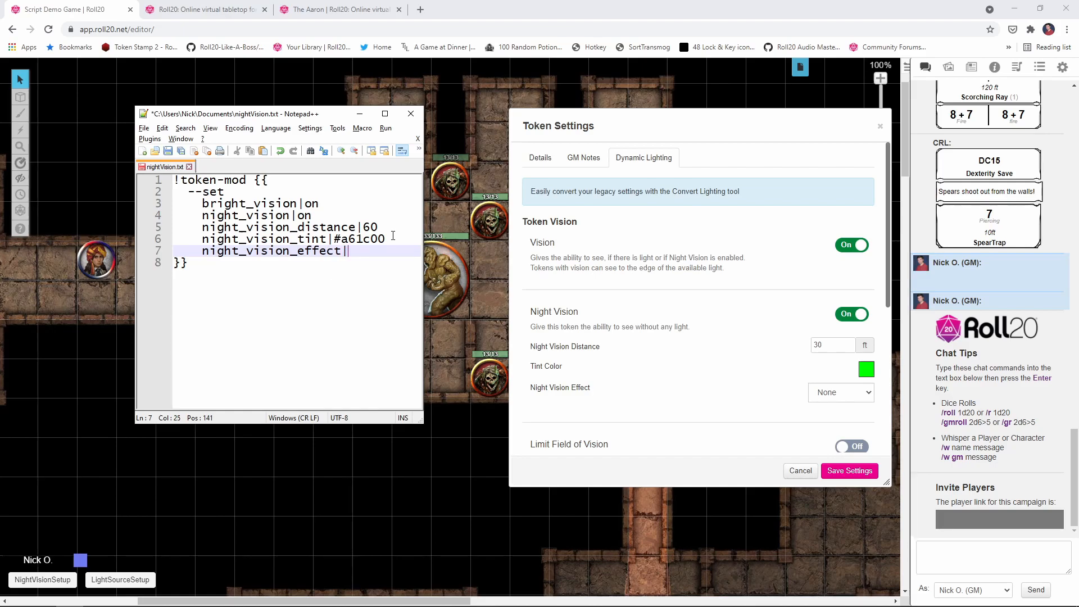
type("off")
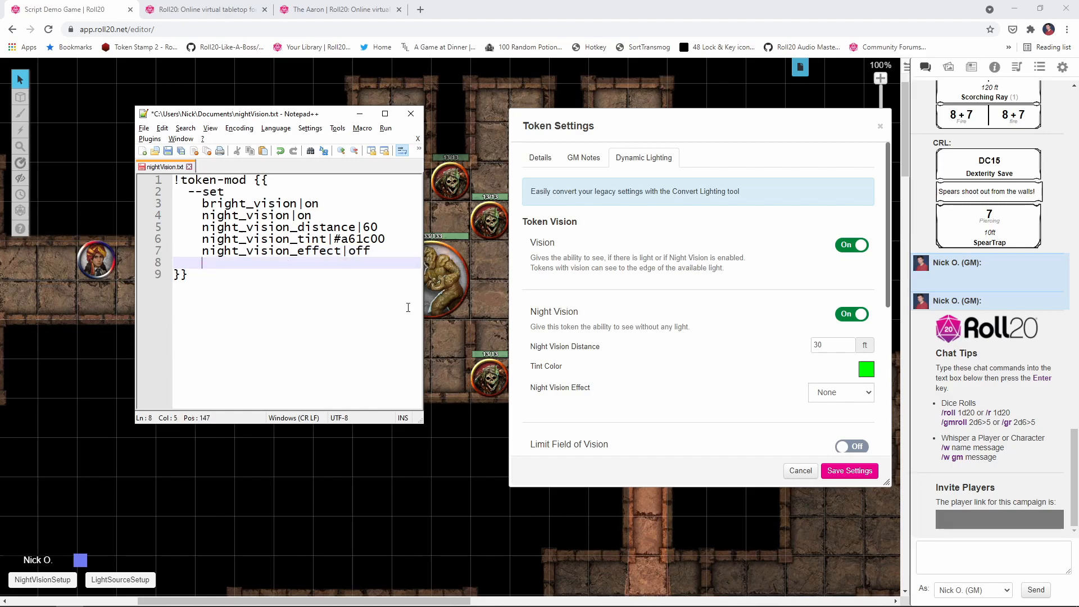
type("defaulttoke")
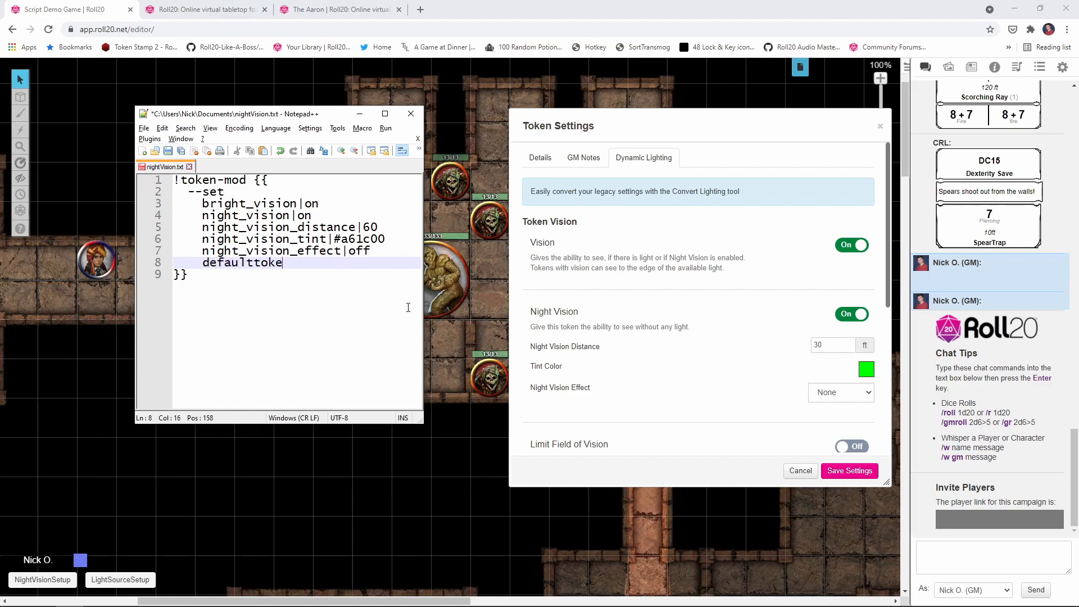
type("n")
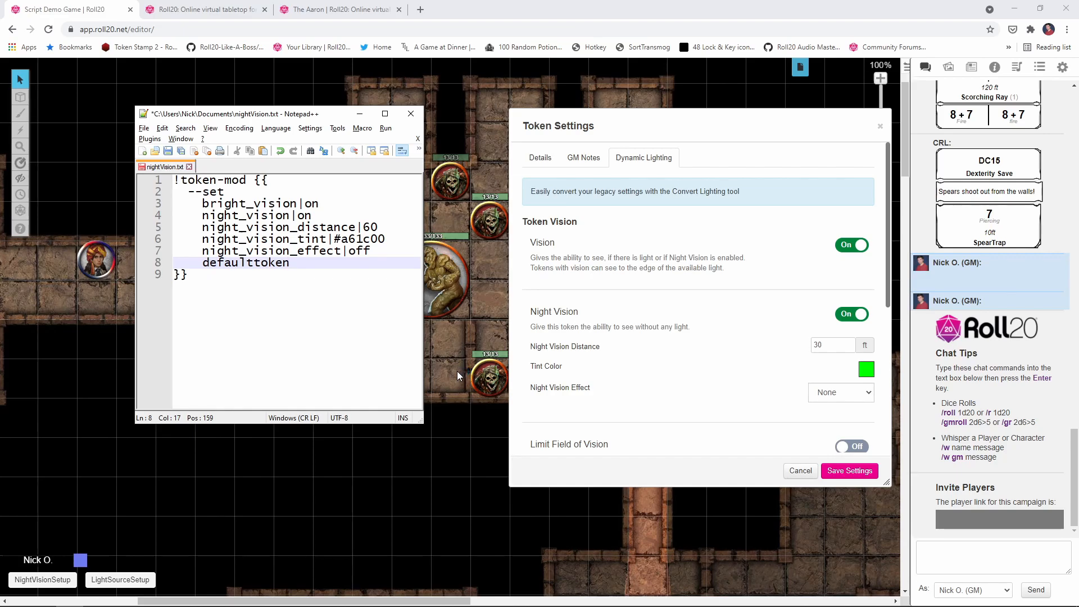
Step: Close the current token's settings dialog
left_click(540, 157)
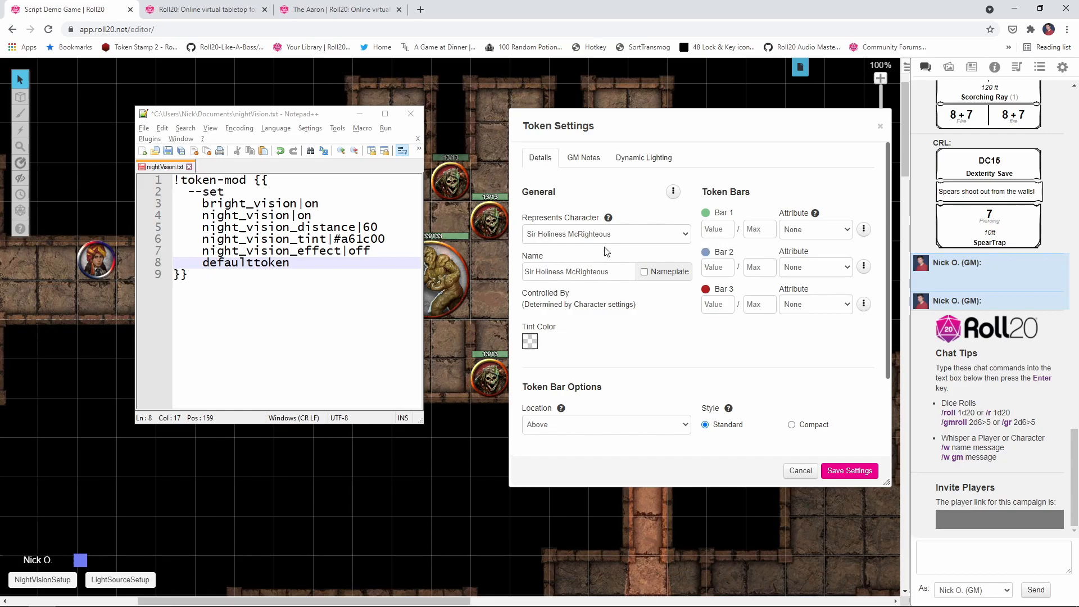
mouse_move(607, 218)
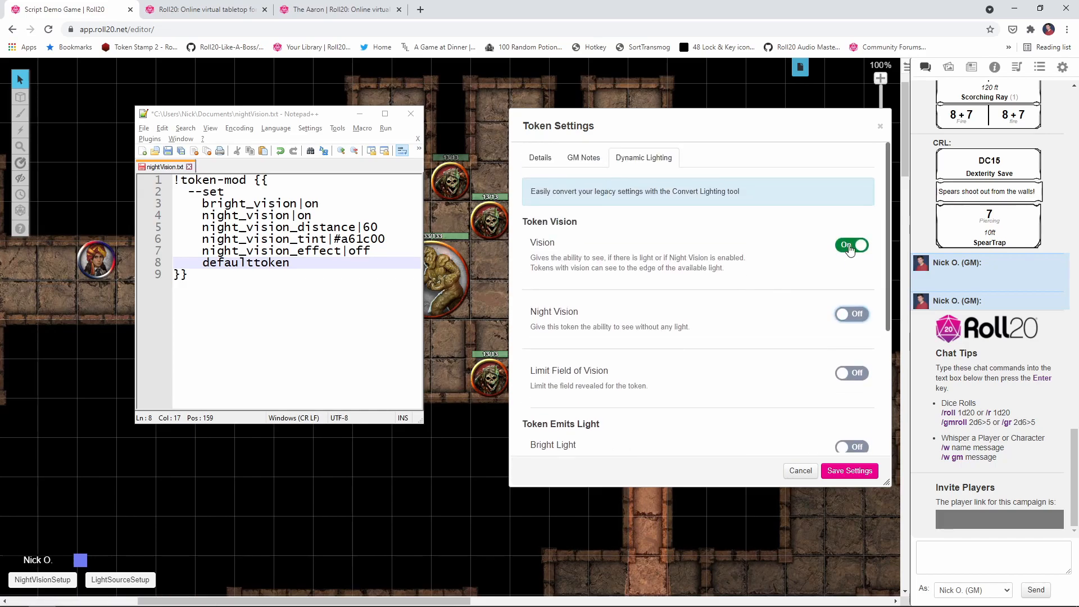
Step: Cancel Token Settings without saving, returning to the dungeon map
left_click(848, 470)
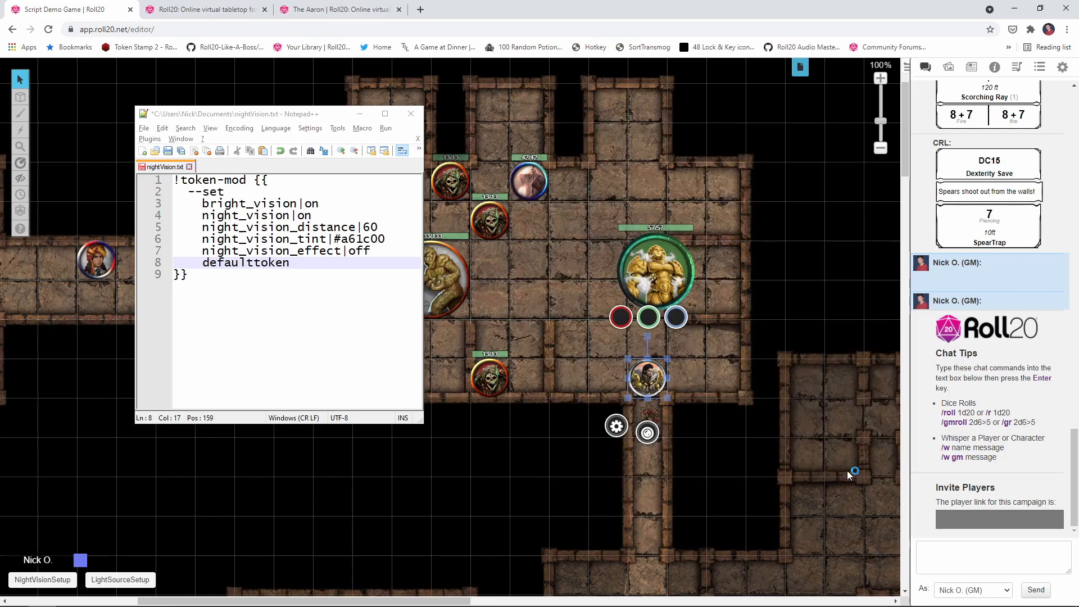
mouse_move(647, 376)
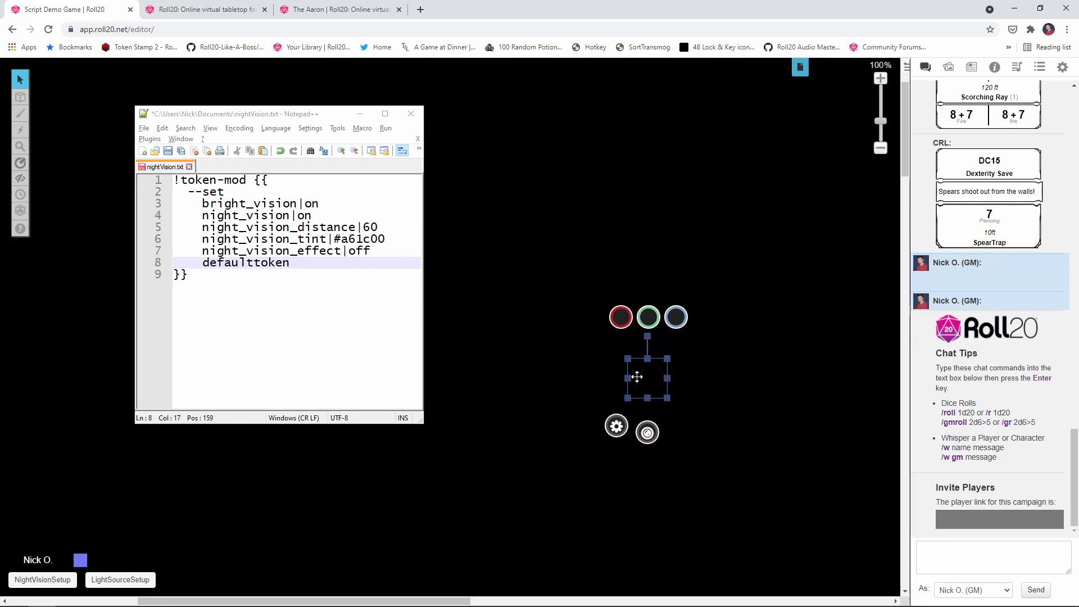
mouse_move(690, 384)
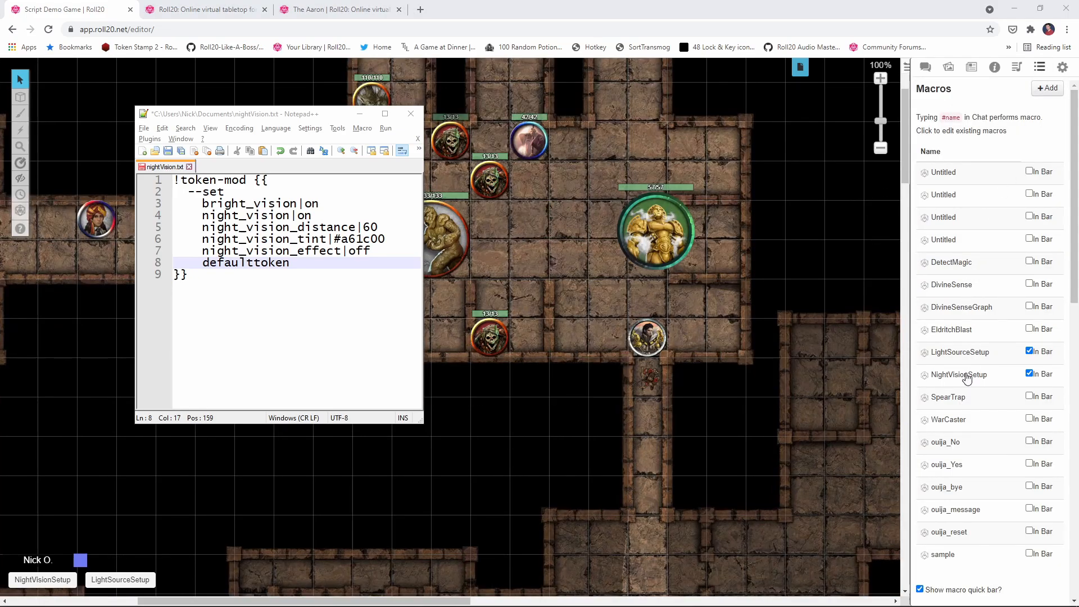
Step: Review the NightVisionSetup macro without changes, then run it on the selected token
left_click(958, 374)
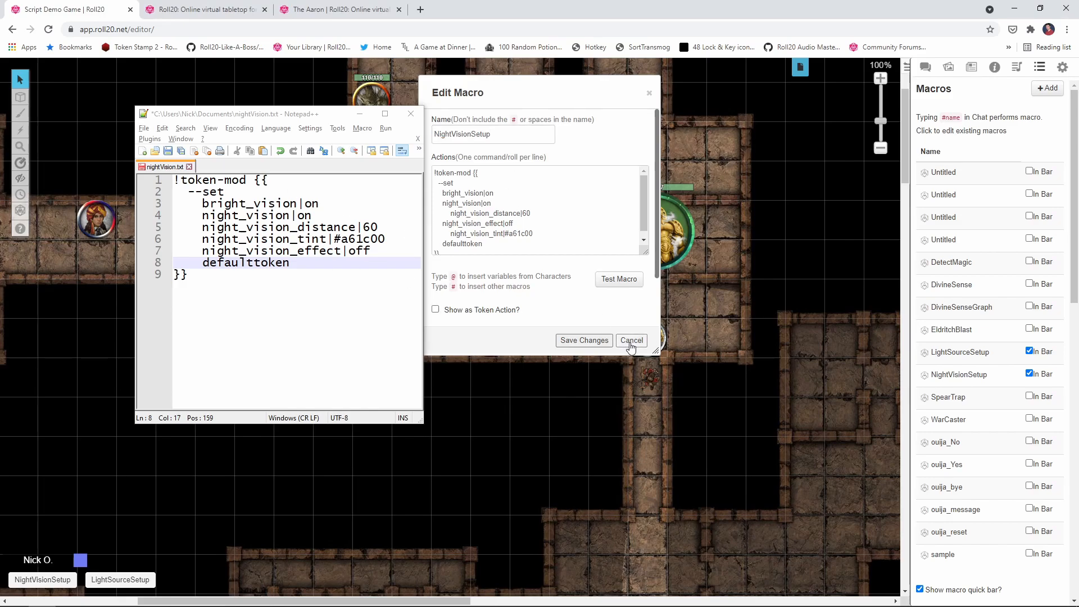
left_click(629, 340)
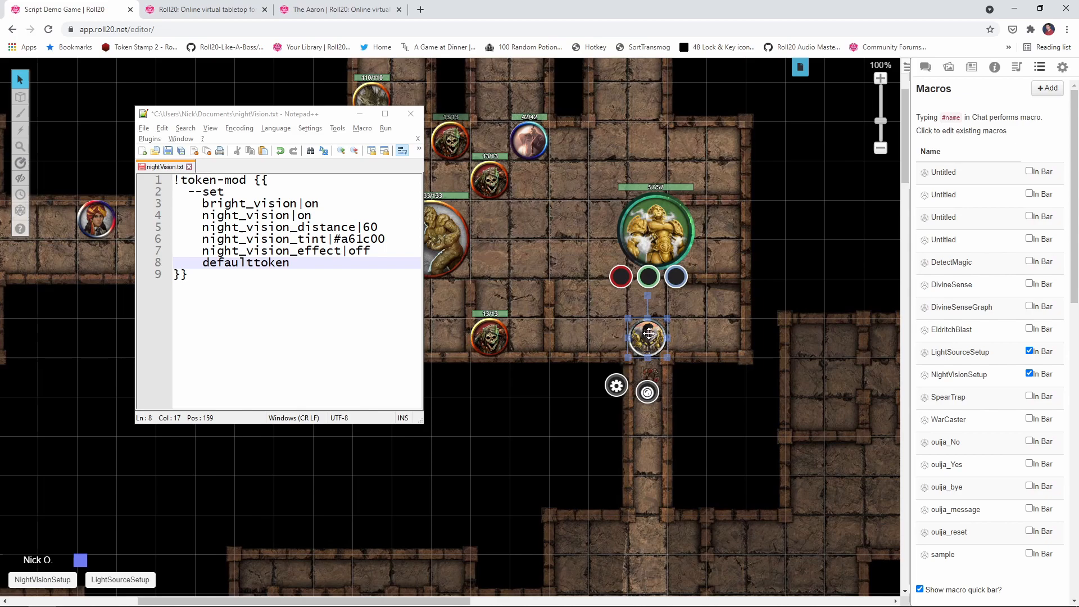
mouse_move(294, 518)
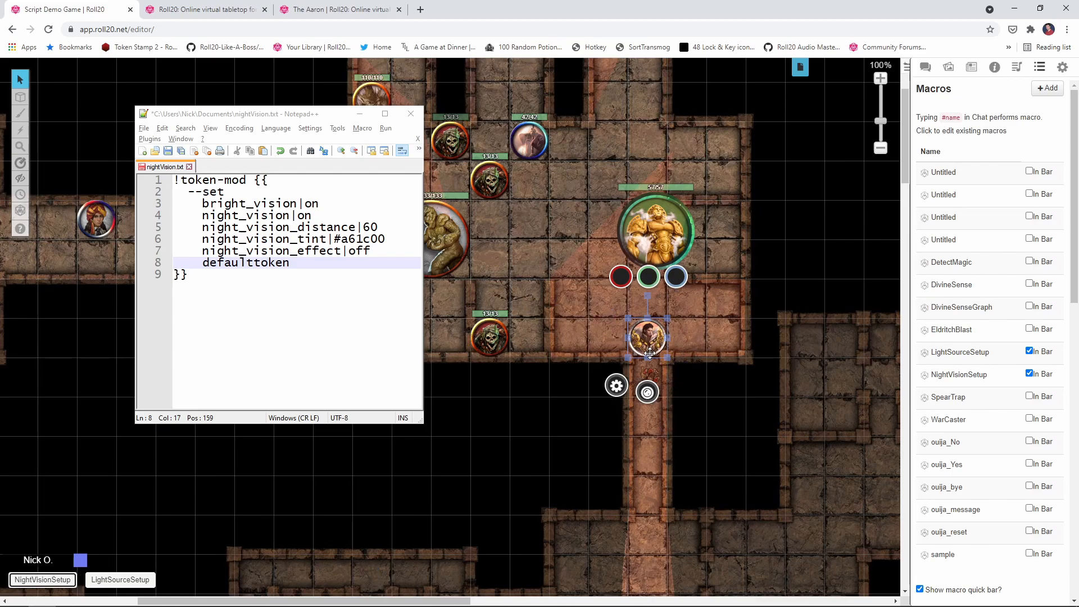
left_click(41, 580)
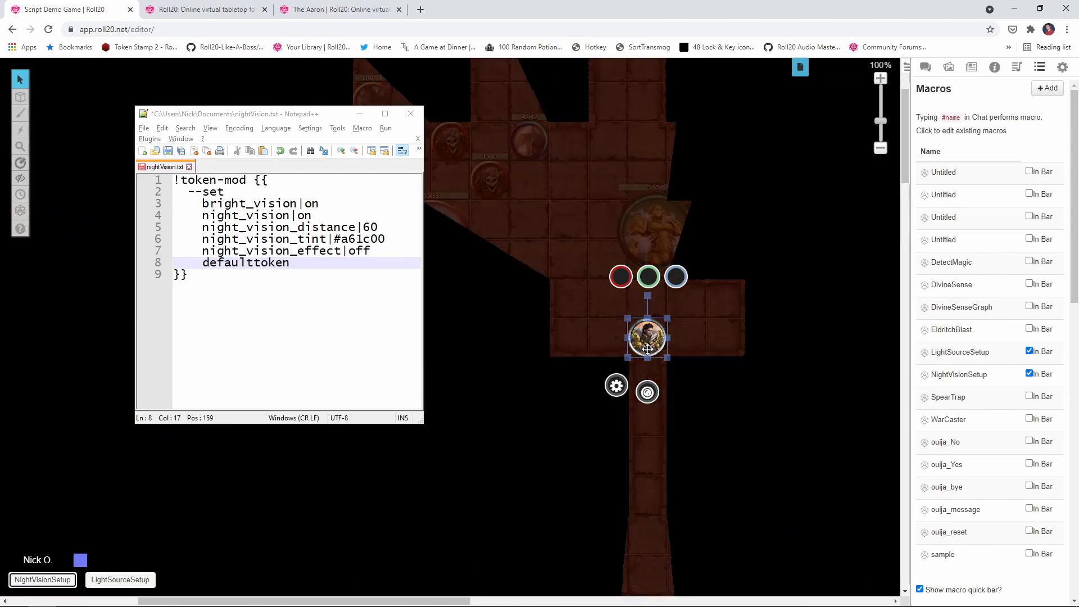
mouse_move(577, 239)
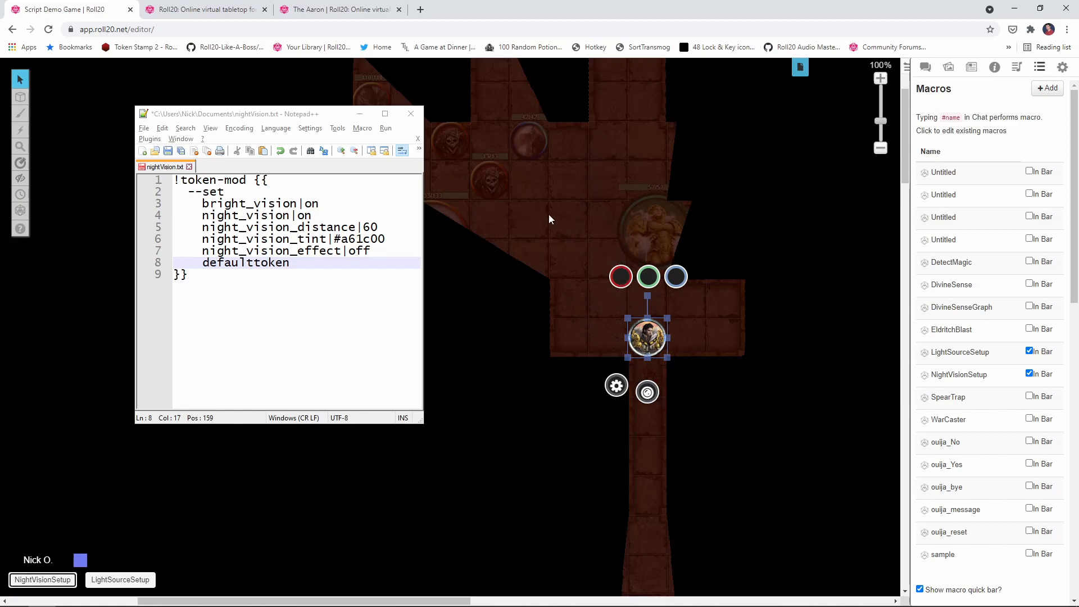
mouse_move(521, 173)
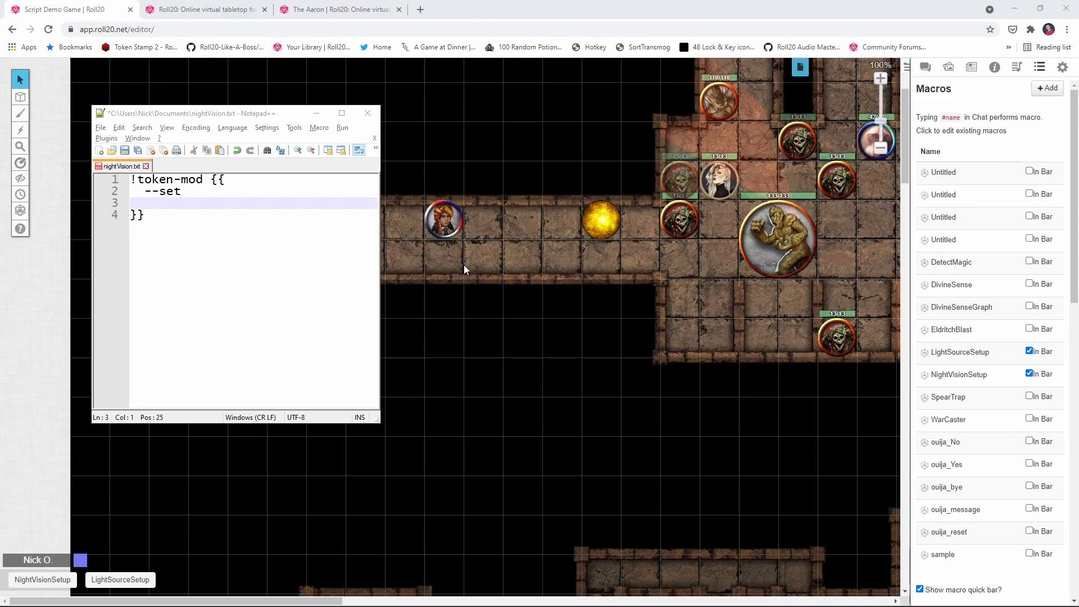
Step: Inspect the adventurer token's settings, confirming vision and emitted light are off, then close them
left_click(444, 220)
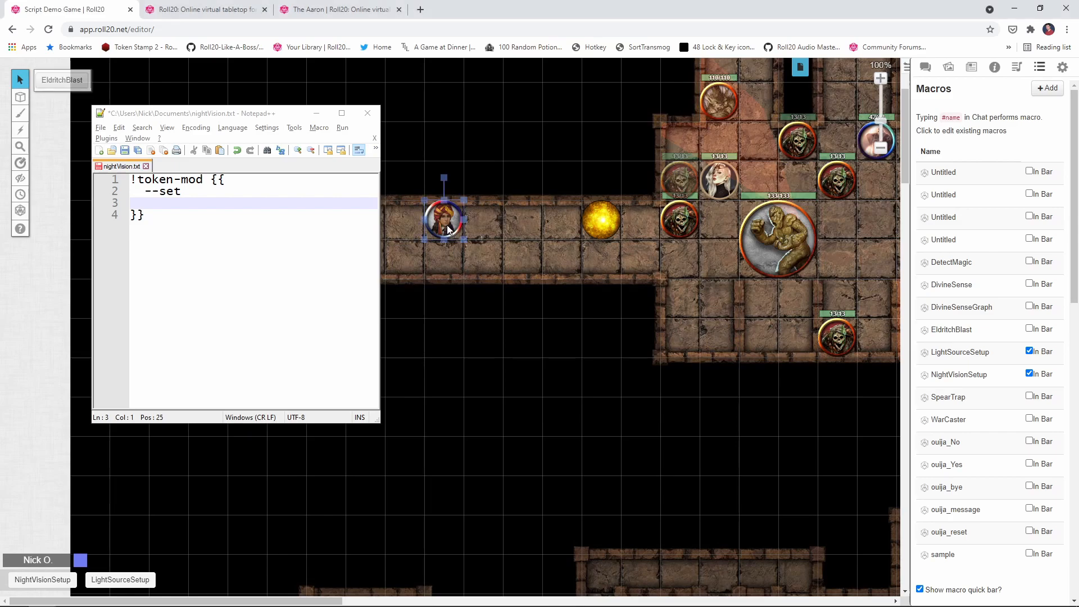
double_click(444, 220)
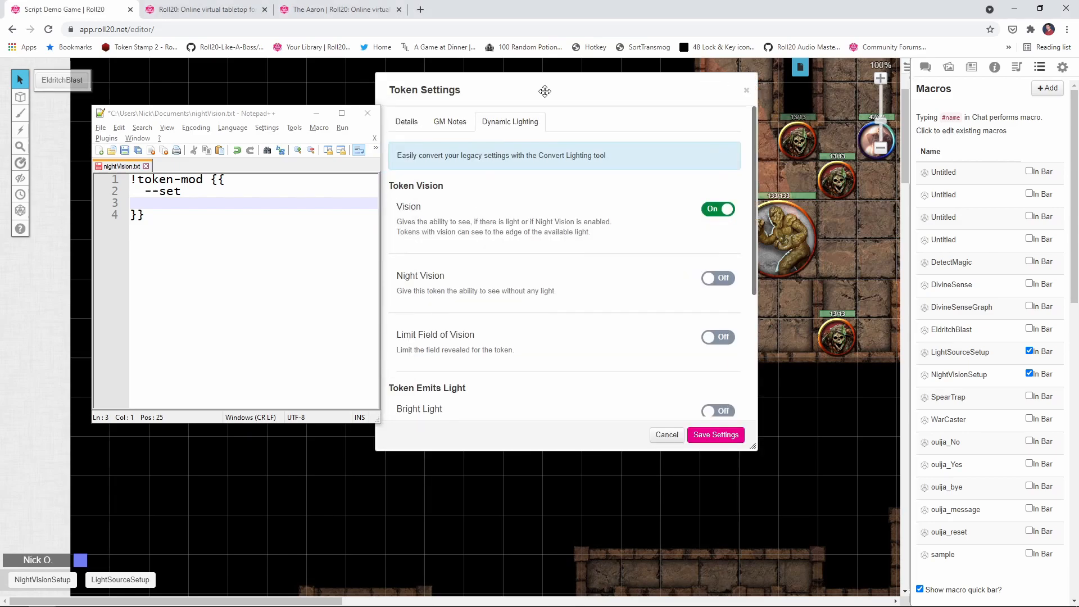
mouse_move(690, 239)
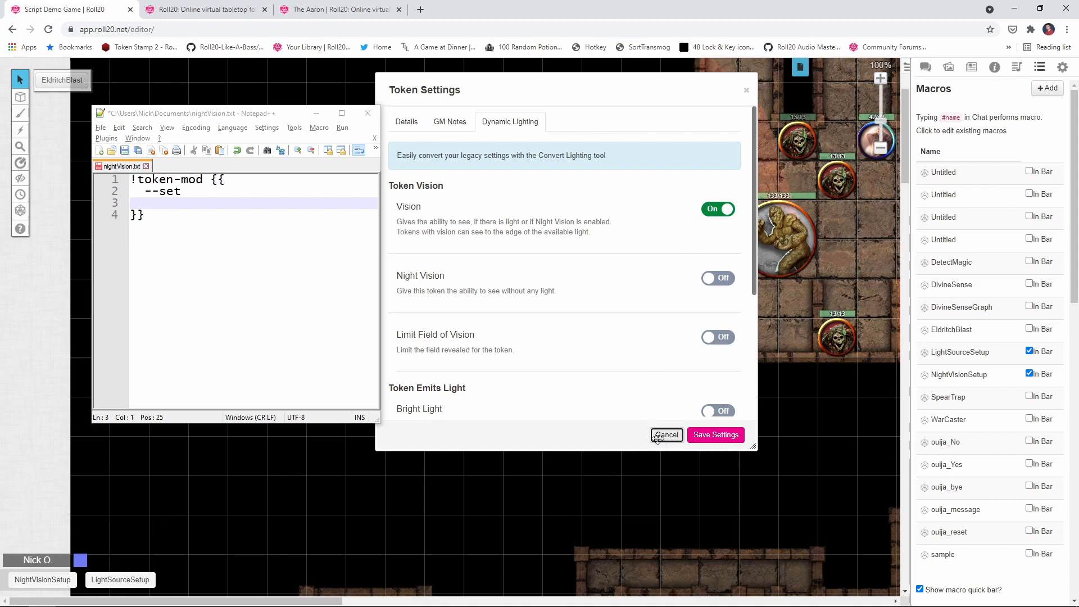
left_click(665, 434)
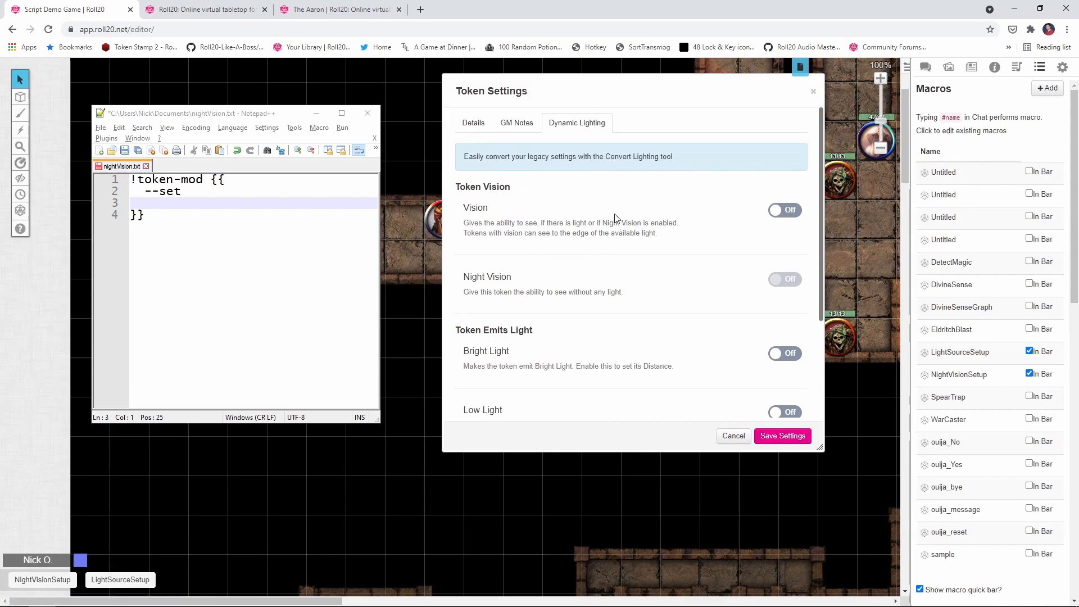
Step: Add emits_bright_light|on and bright_light_distance|15 to the macro's --set block
scroll("down", 3)
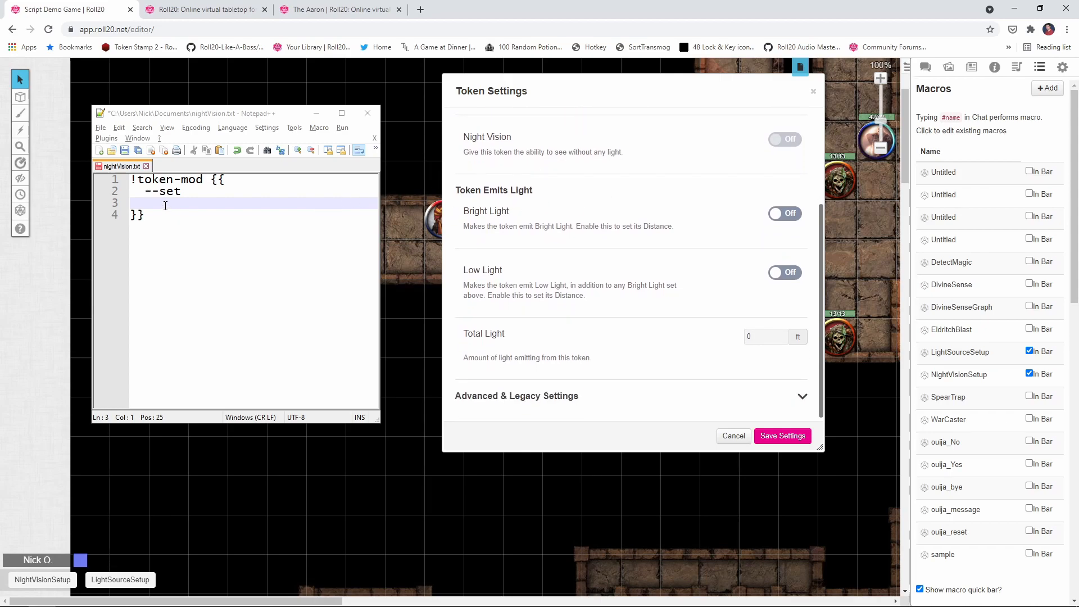
type("E")
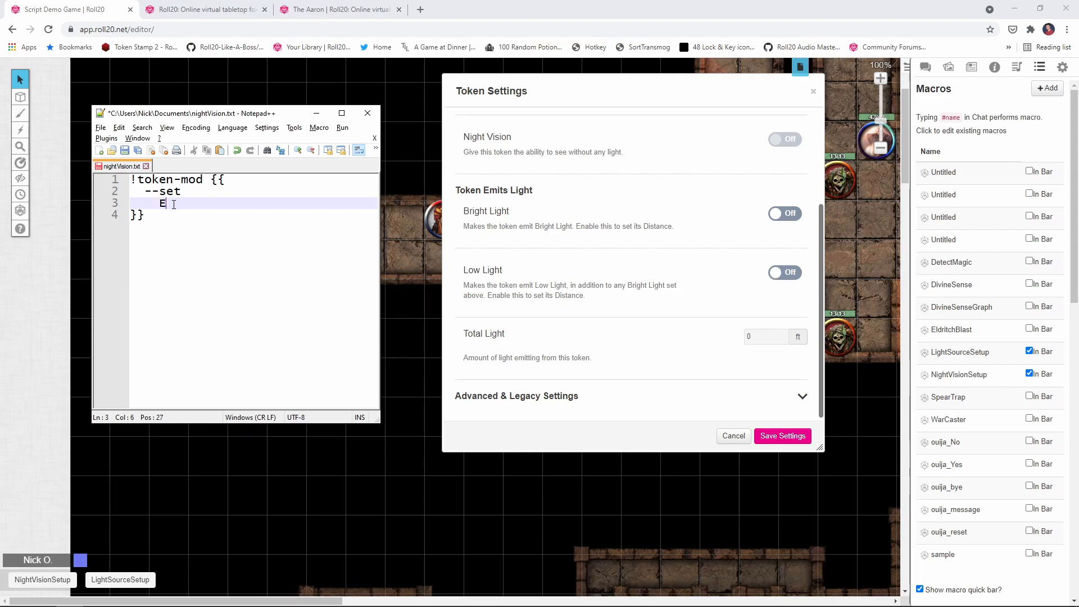
type("mits_bright_ligh")
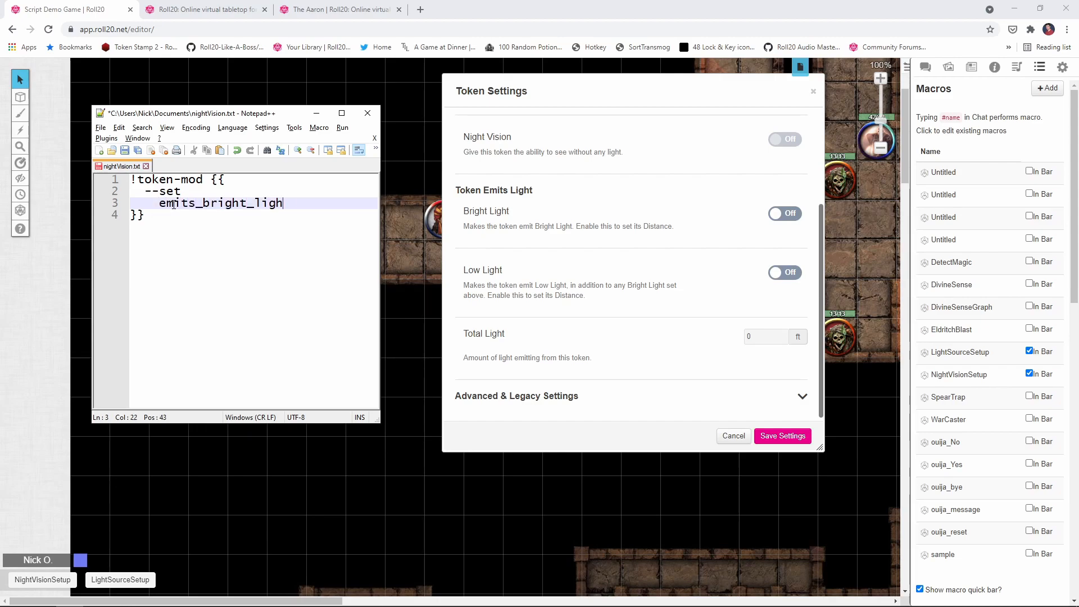
type("t|on")
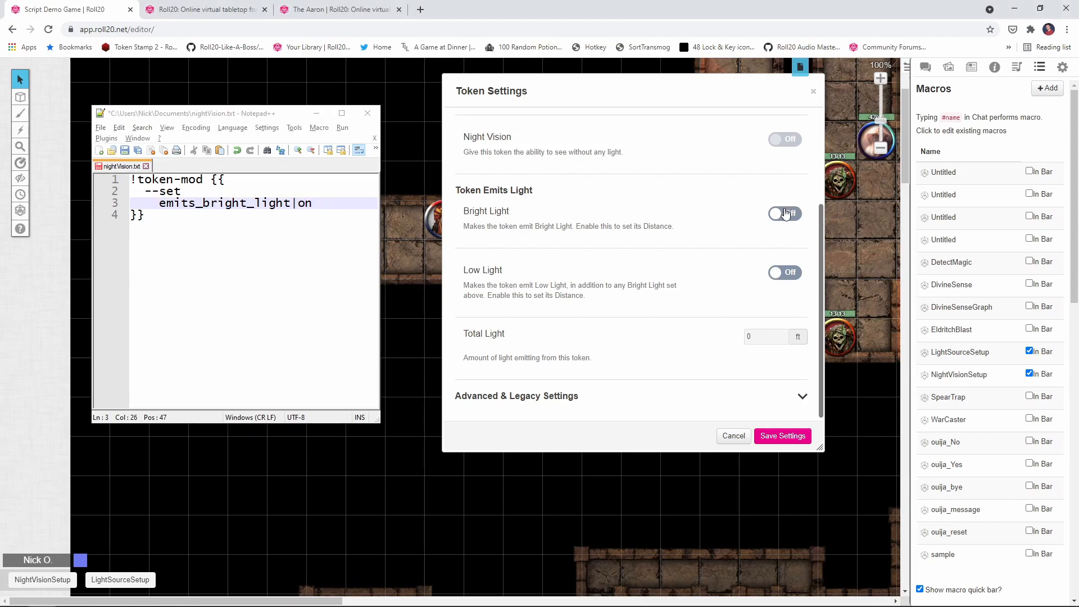
left_click(785, 213)
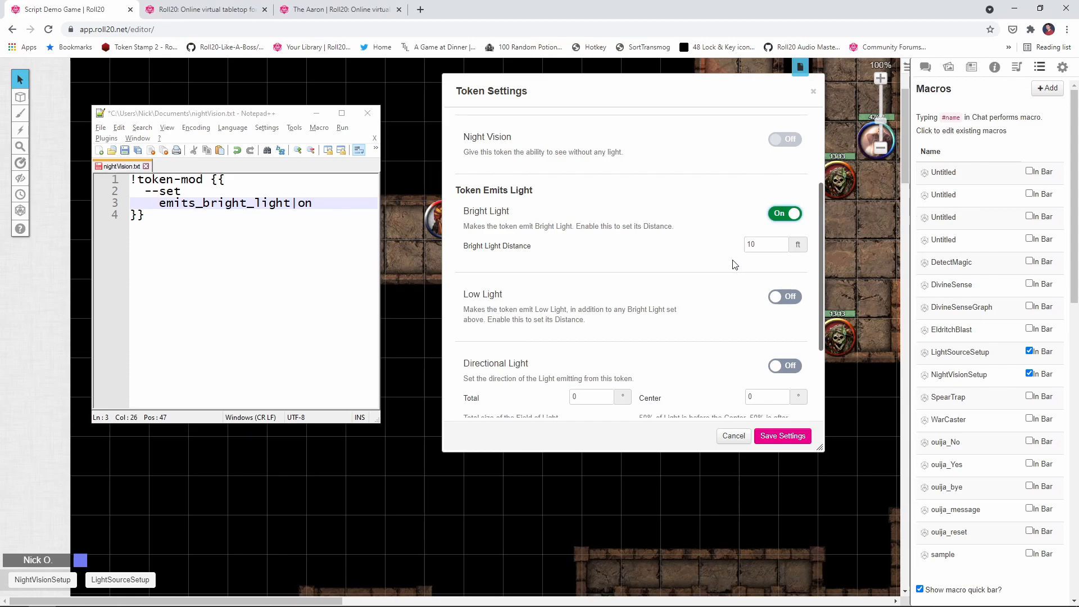
mouse_move(714, 255)
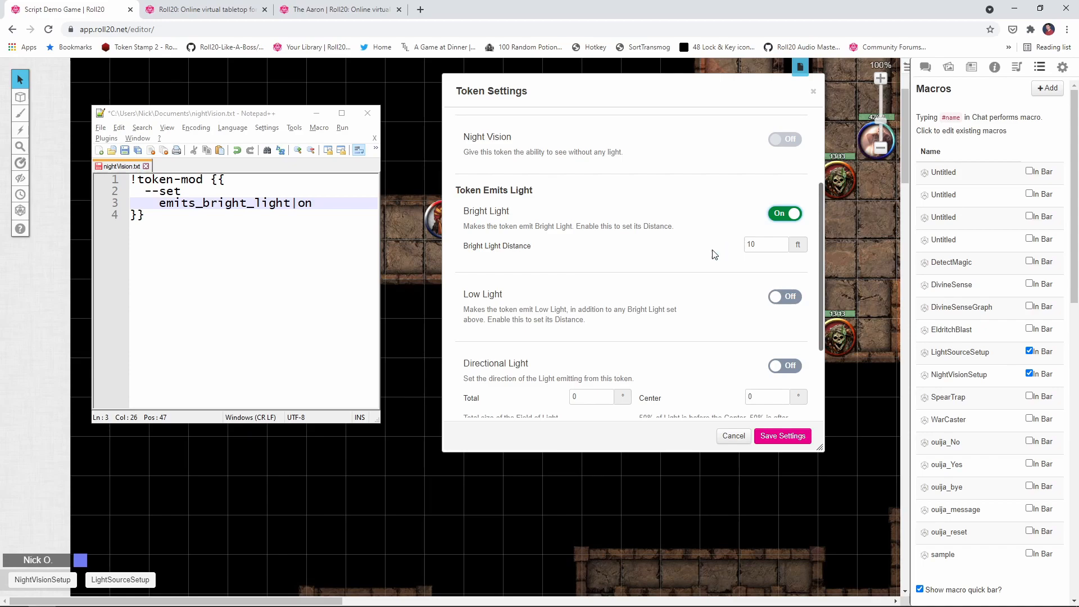
type("bright_")
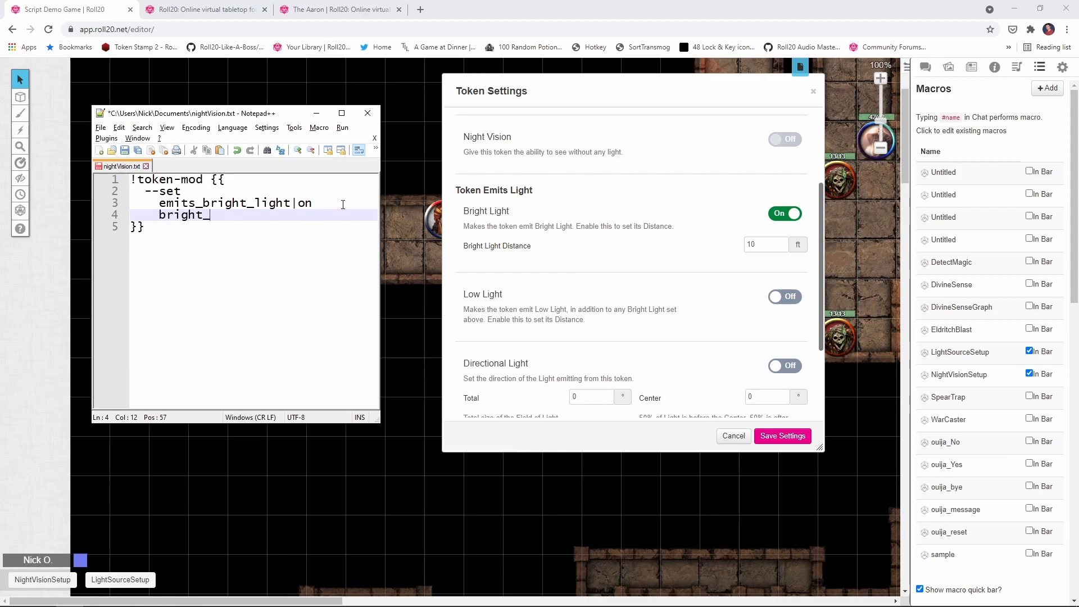
type("light_dist")
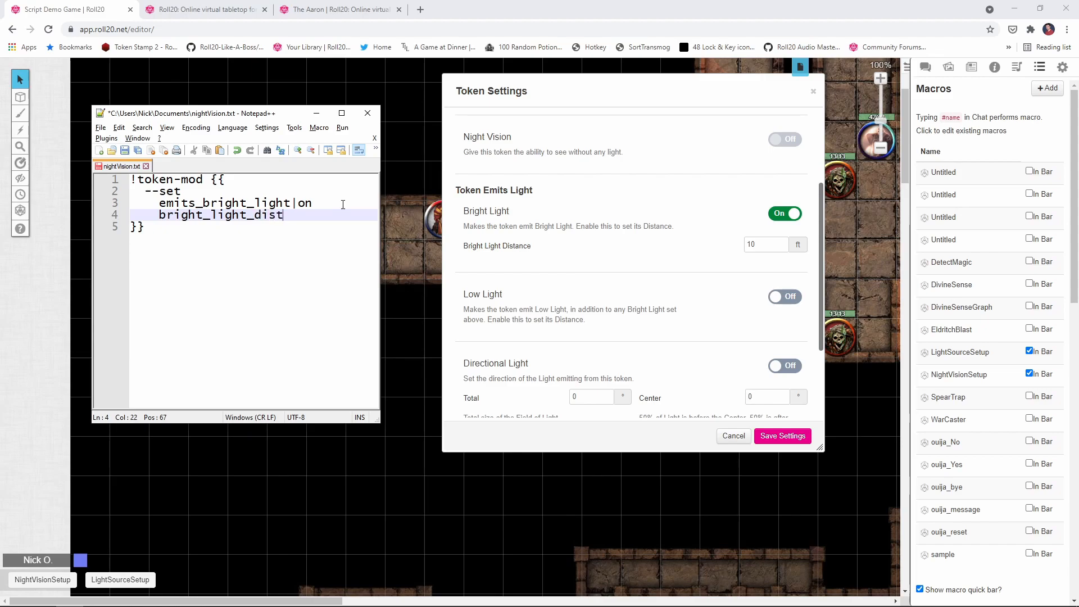
type("ance|")
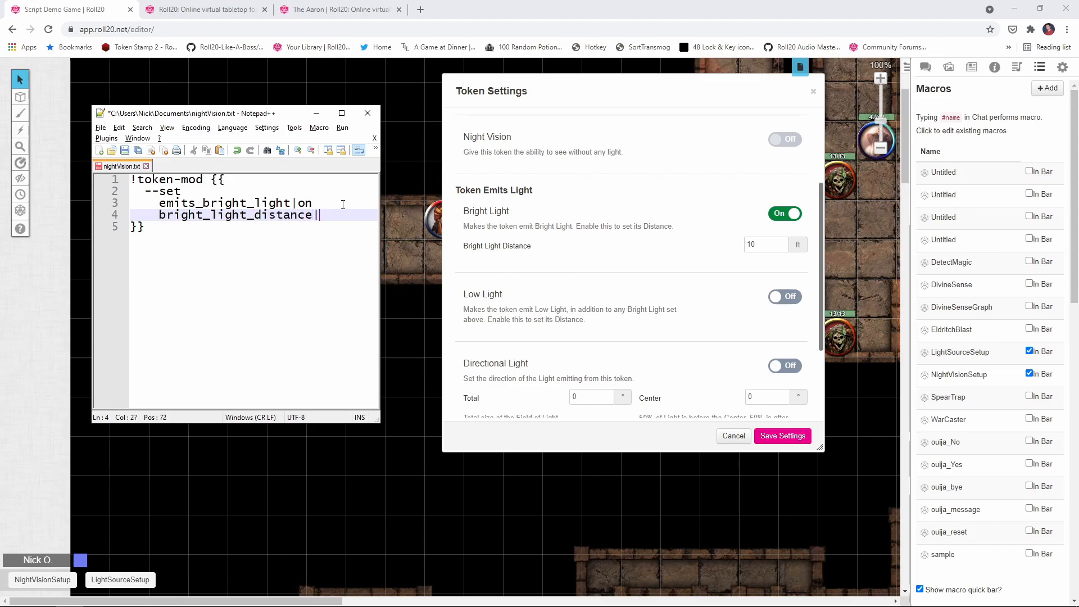
type("15")
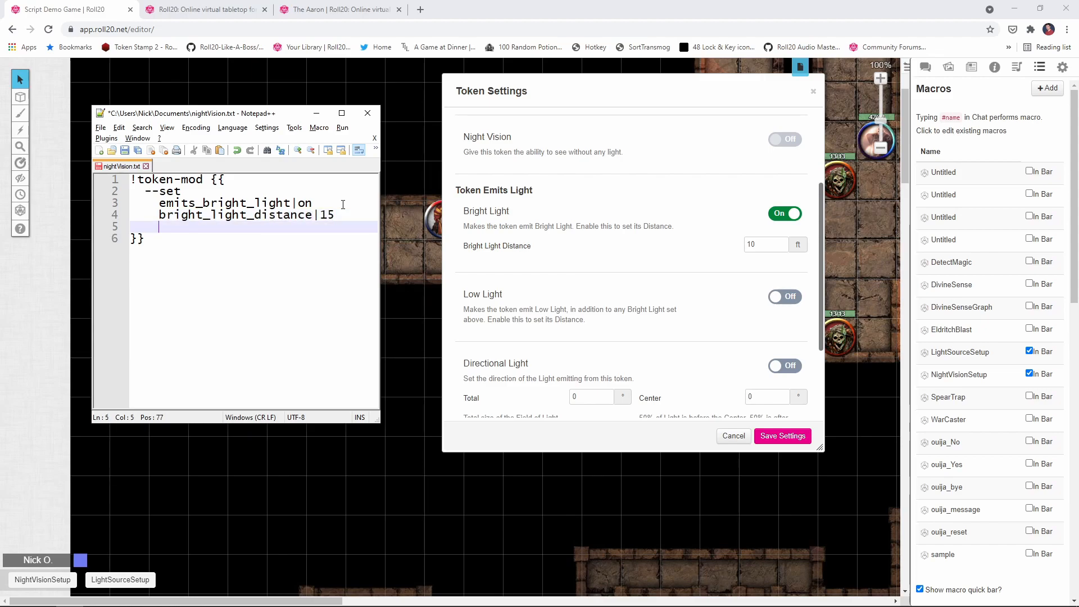
mouse_move(763, 310)
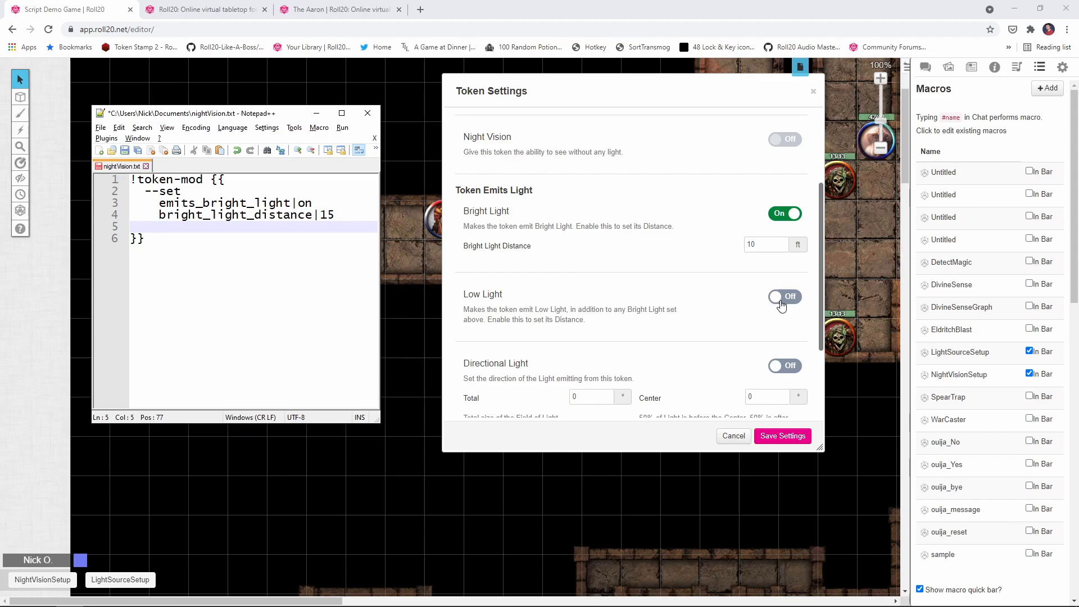
Step: Add emits_low_light|on and low_light_distance|10, then close the token settings
left_click(784, 296)
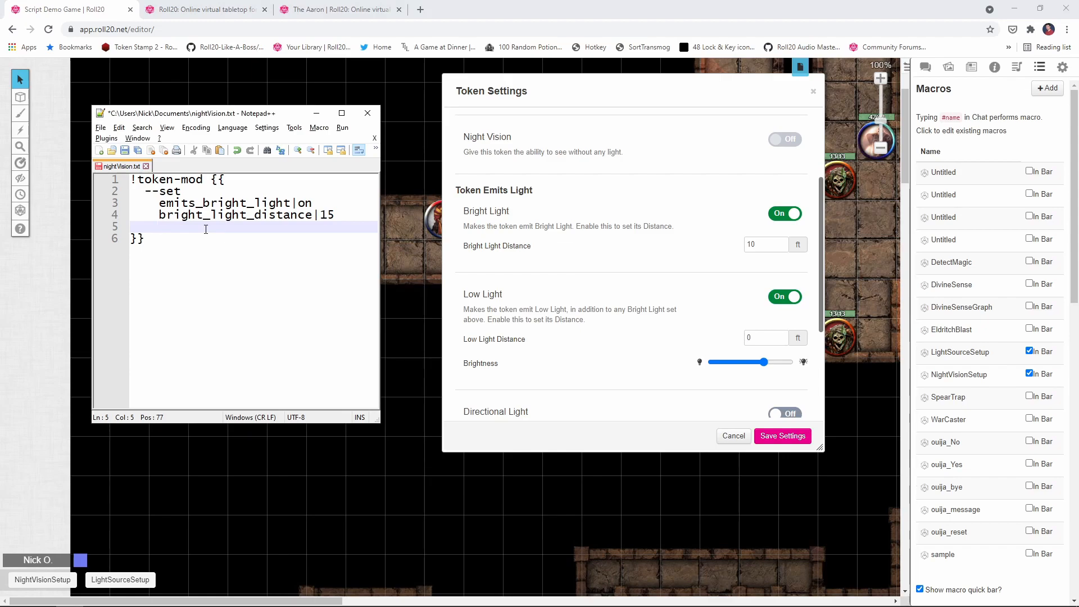
type("emits_")
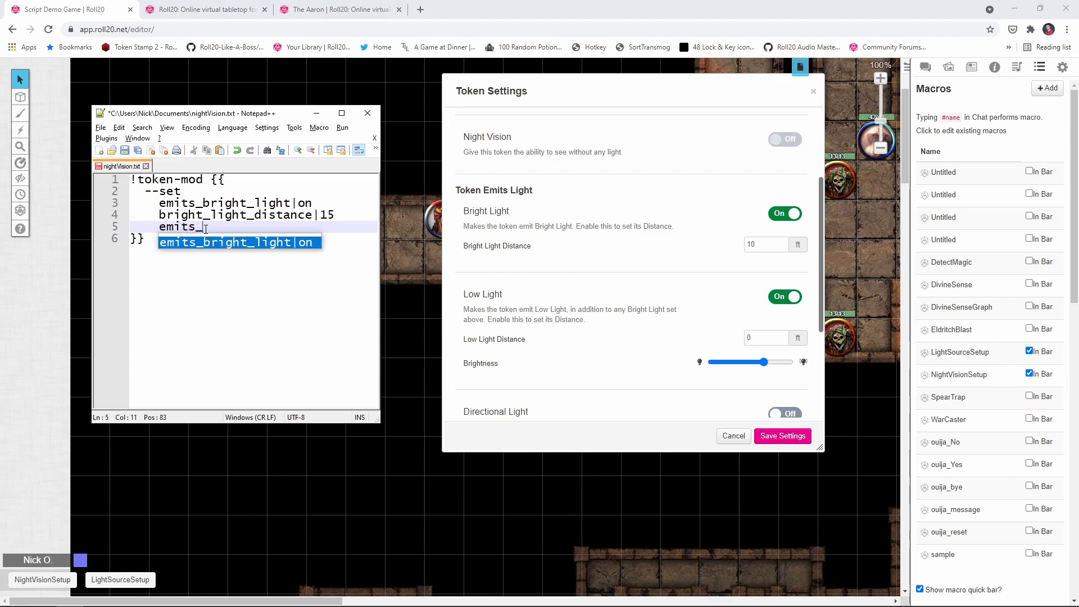
type("low_light")
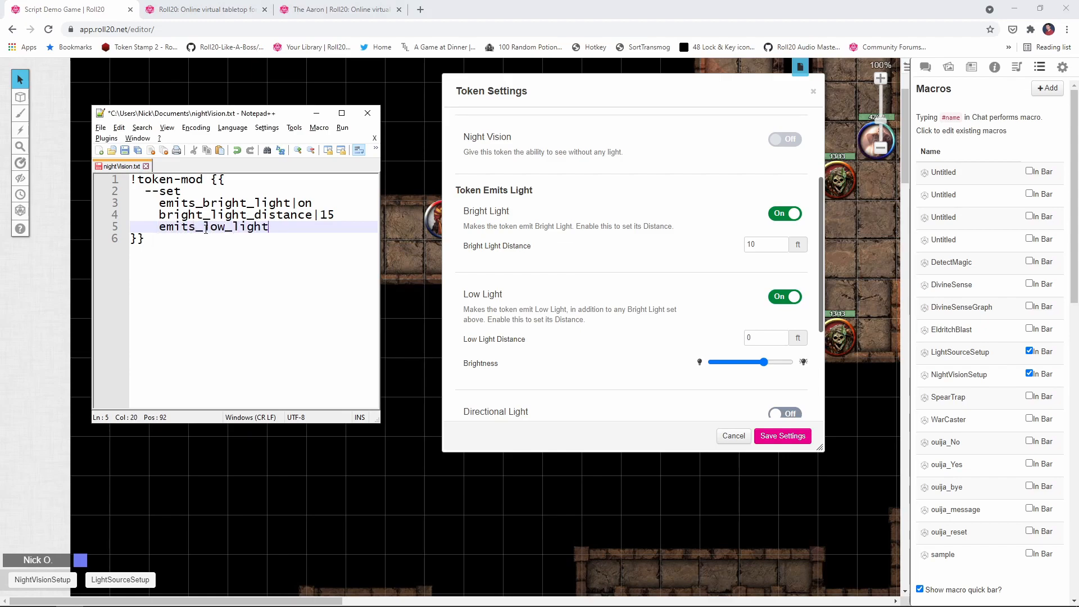
type("|on")
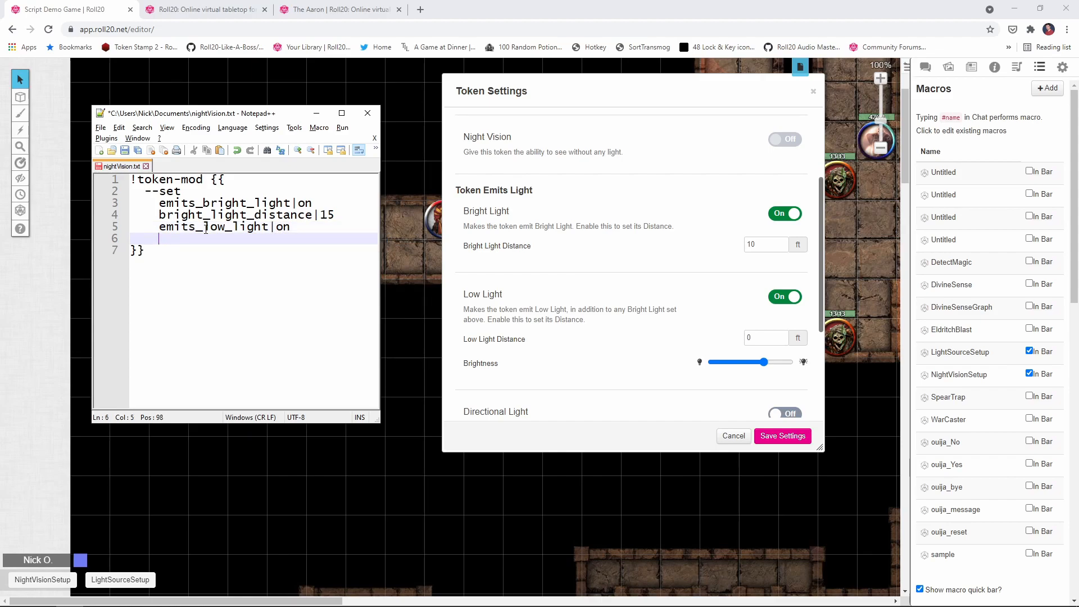
type("low_light_")
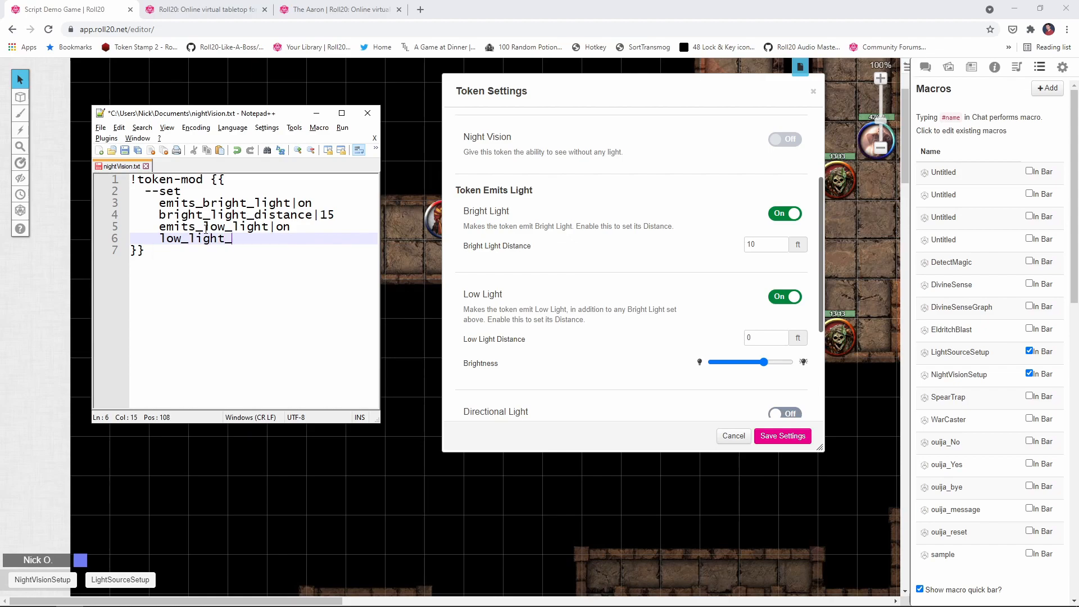
type("distance")
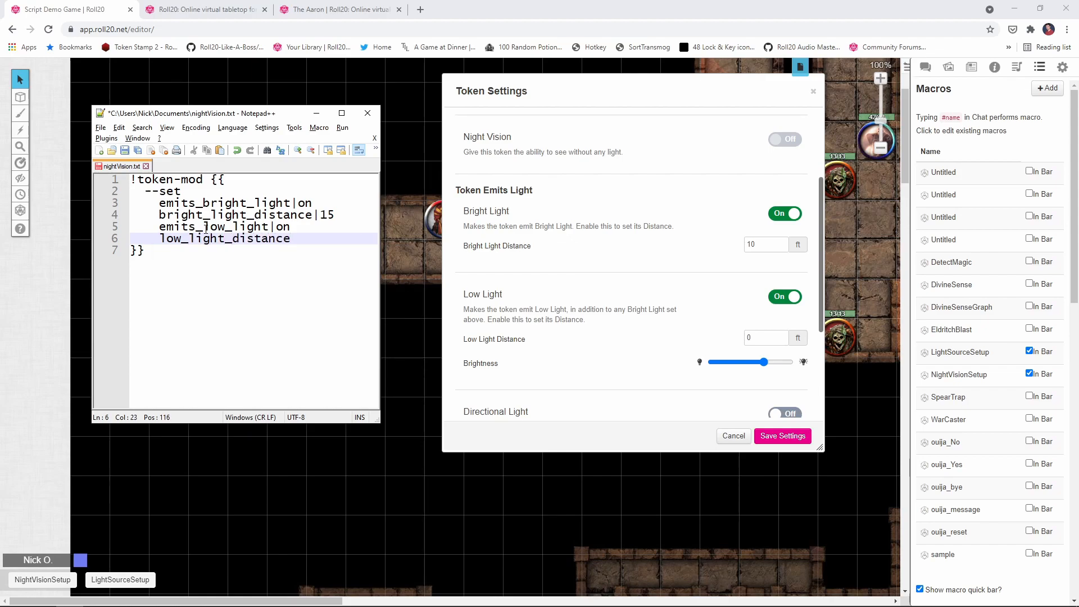
type("|10")
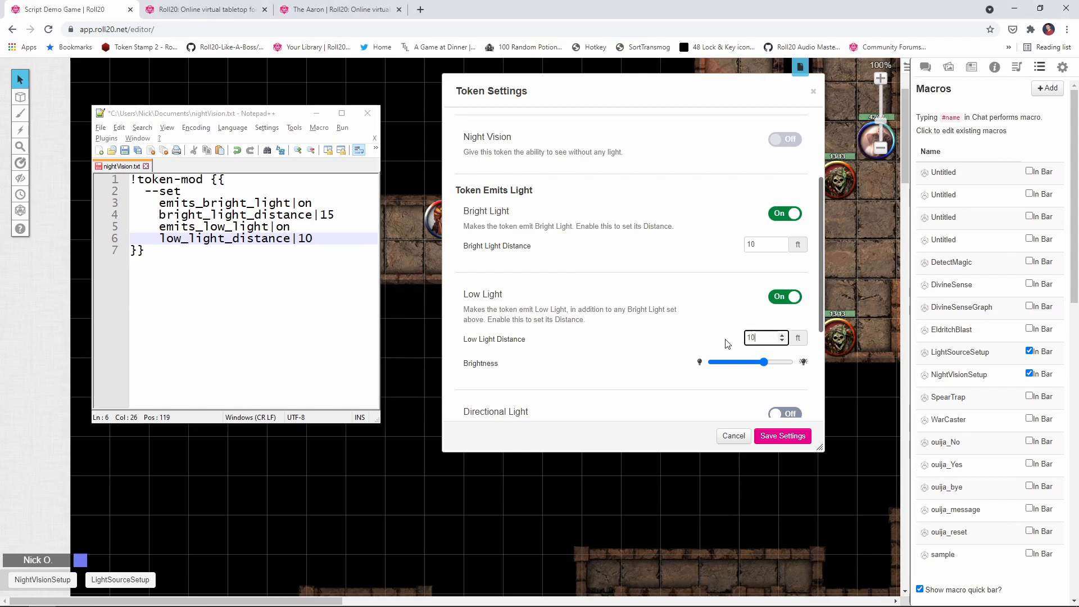
scroll("down", 3)
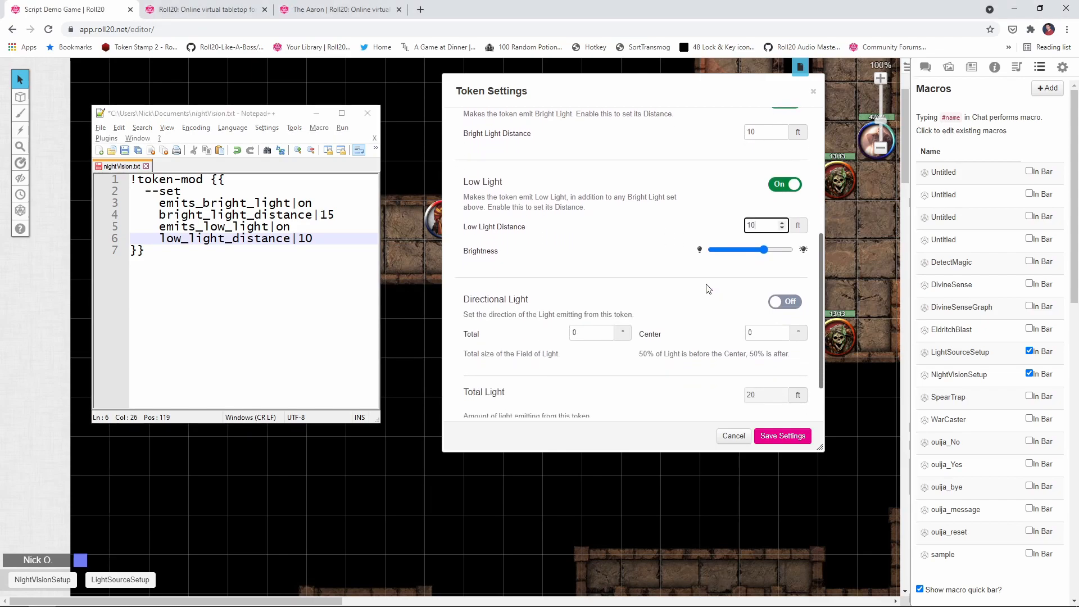
left_click(780, 435)
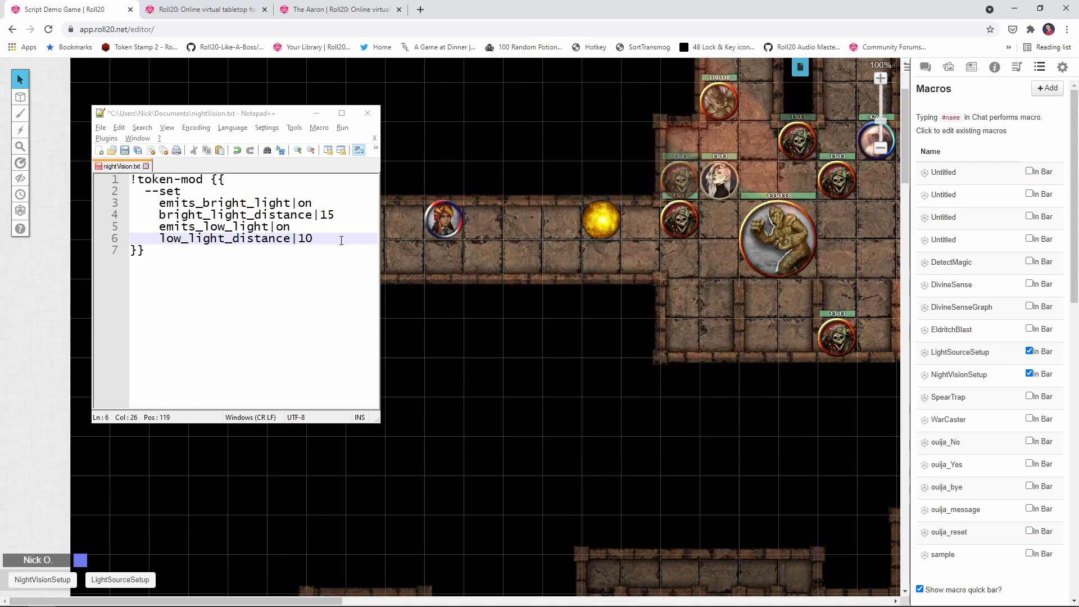
Step: Copy the light macro into LightSourceSetup, save it, and select the glowing orb
key("ctrl+a")
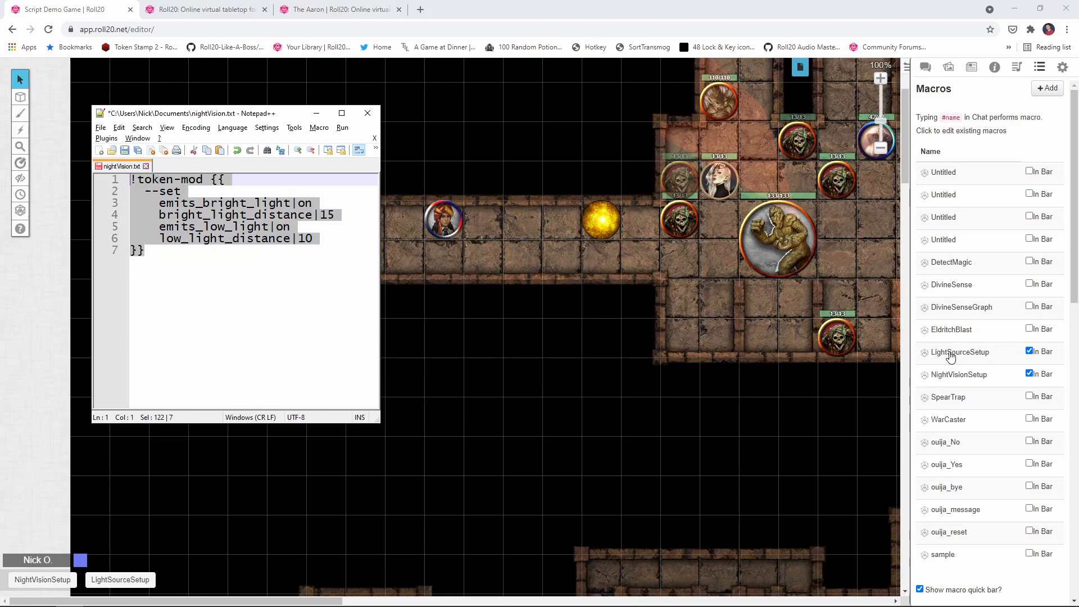
left_click(956, 352)
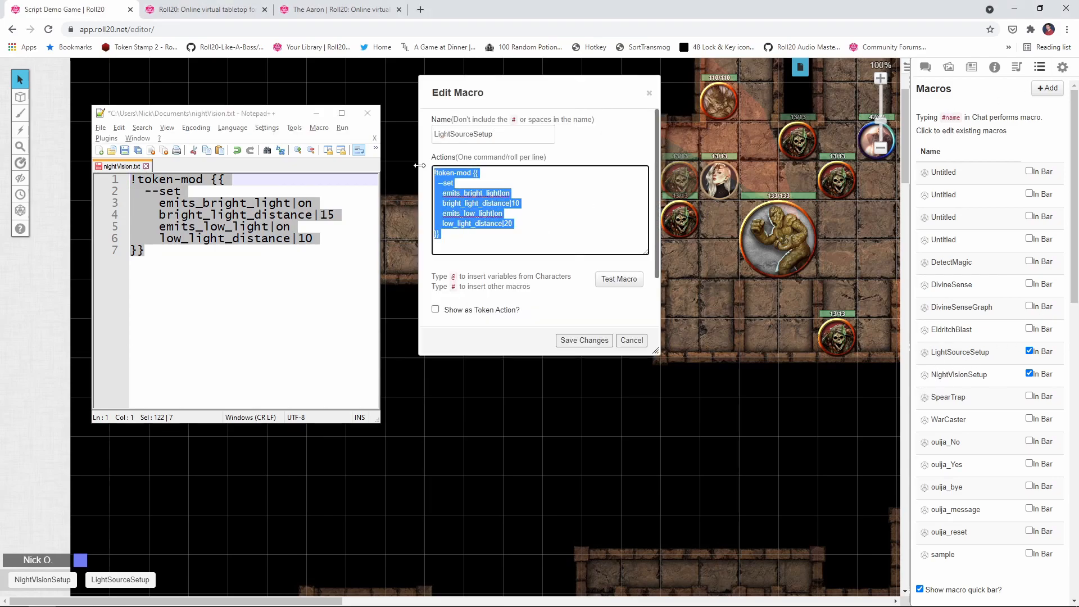
left_click(539, 186)
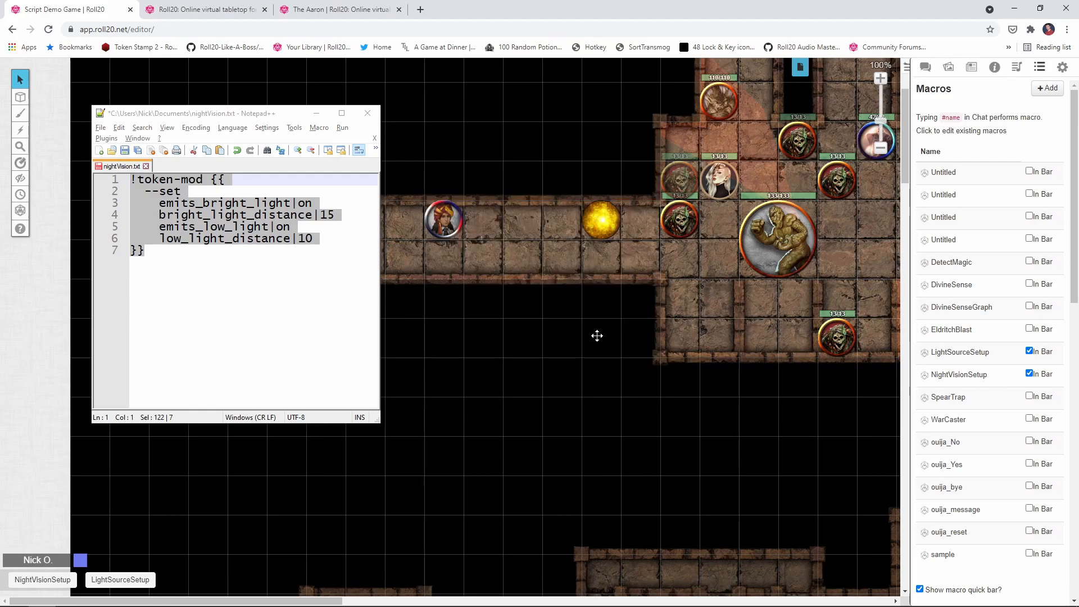
left_click(600, 221)
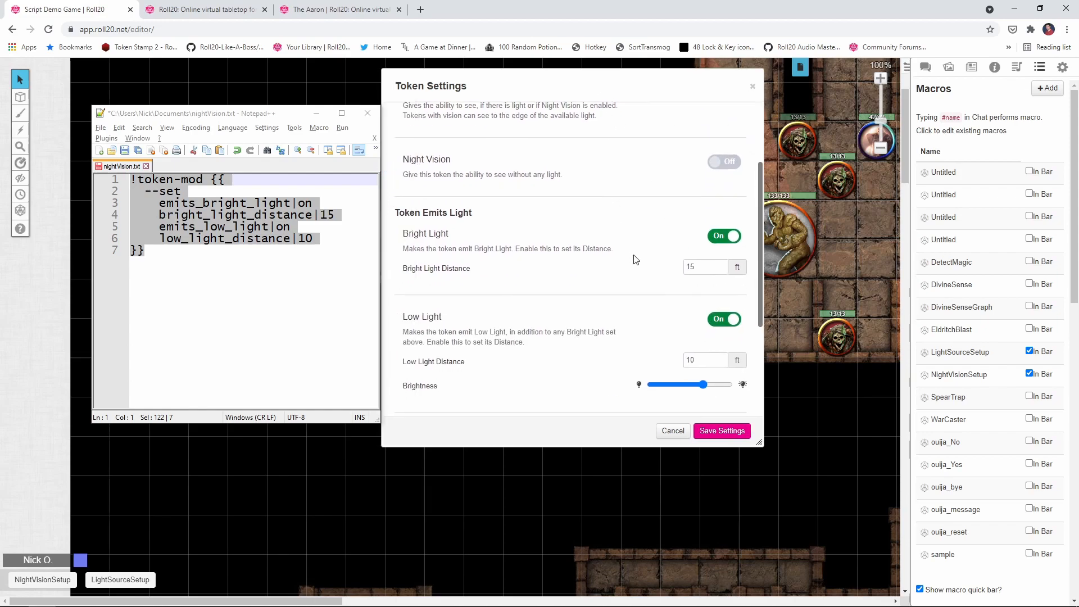
Step: Close the orb's token settings and select the adventurer token in the corridor
left_click(721, 431)
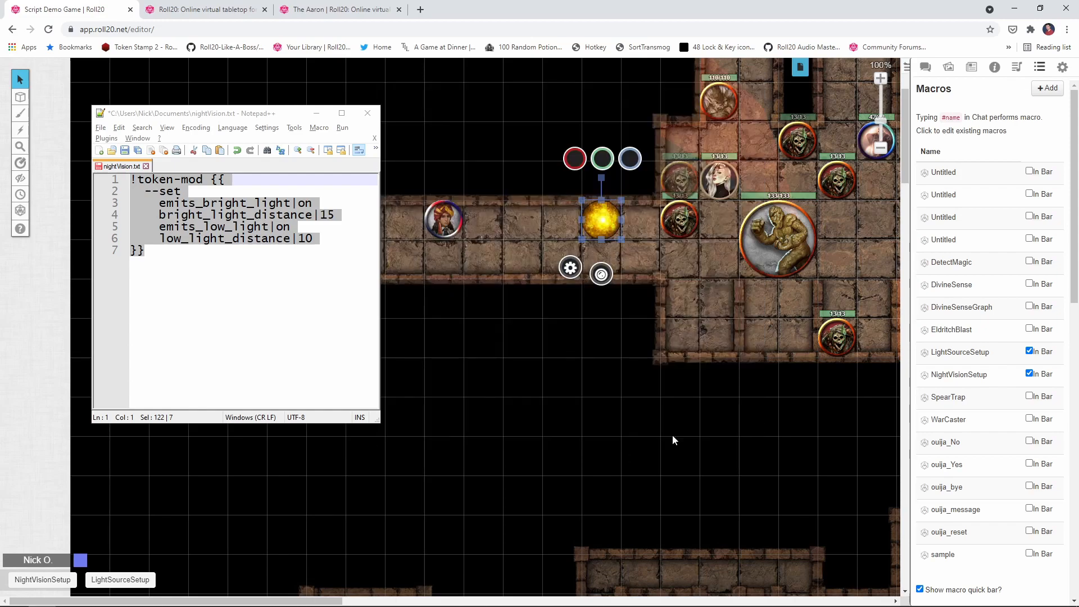
left_click_drag(601, 220, 444, 220)
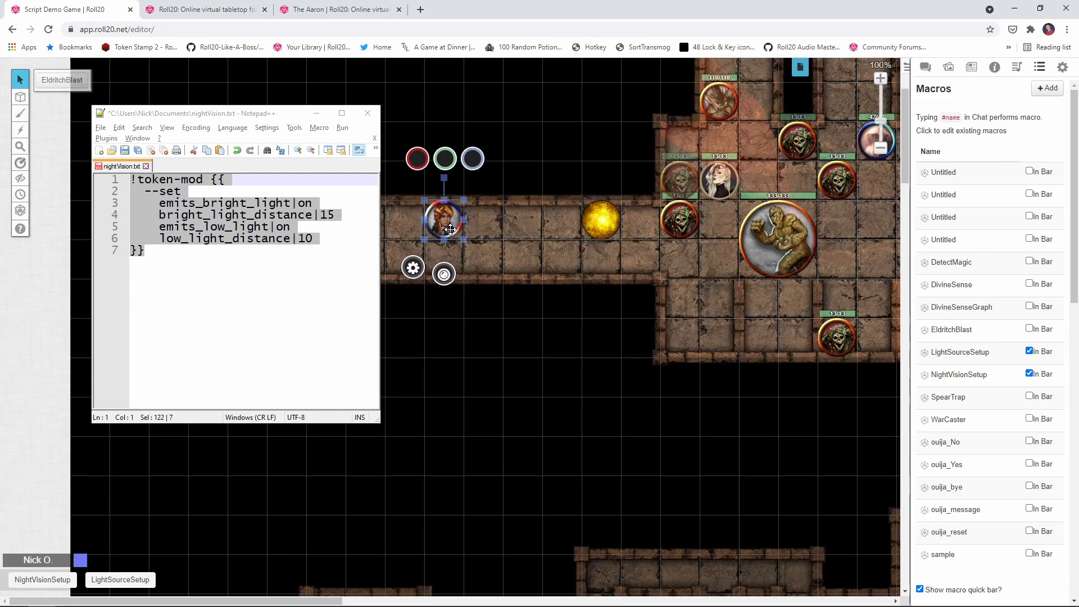